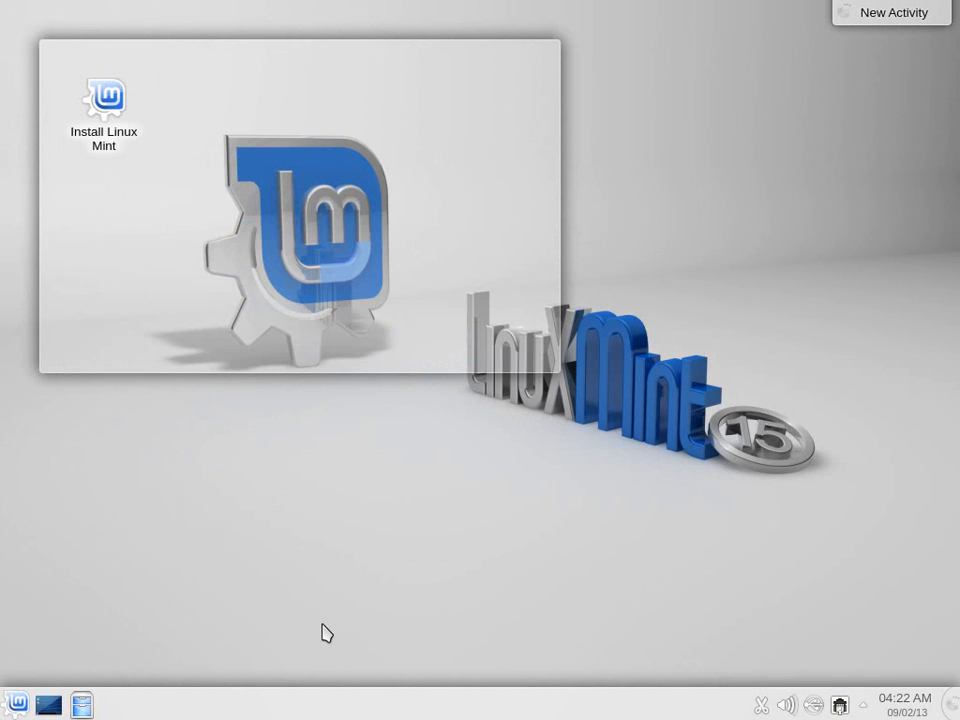
# Browse the application launcher's Internet category, then return to the category list
pyautogui.click(16, 705)
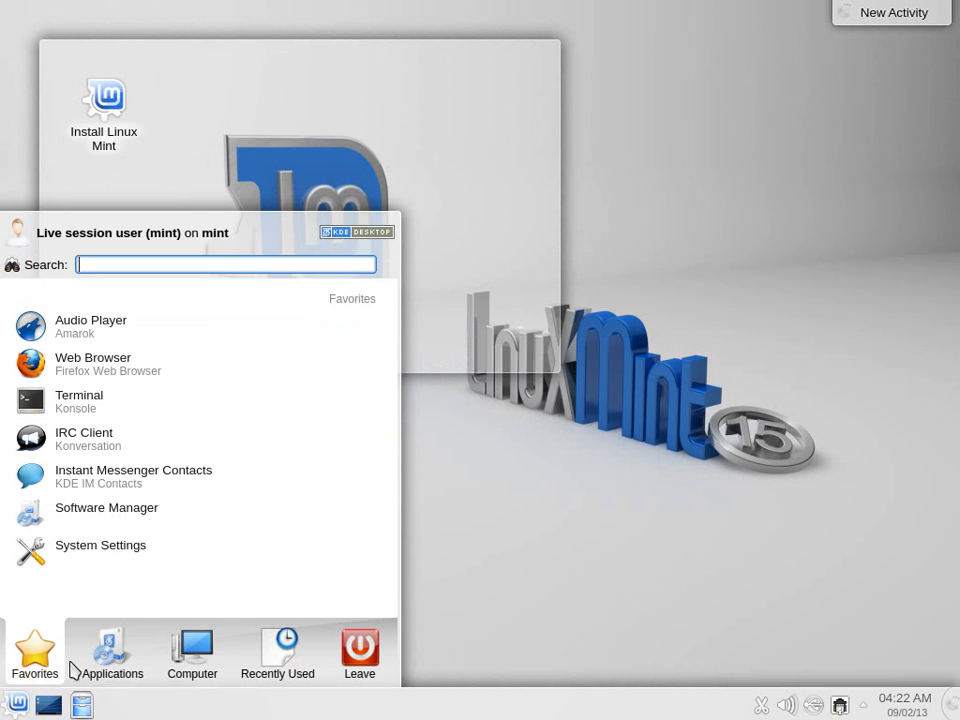
pyautogui.click(113, 652)
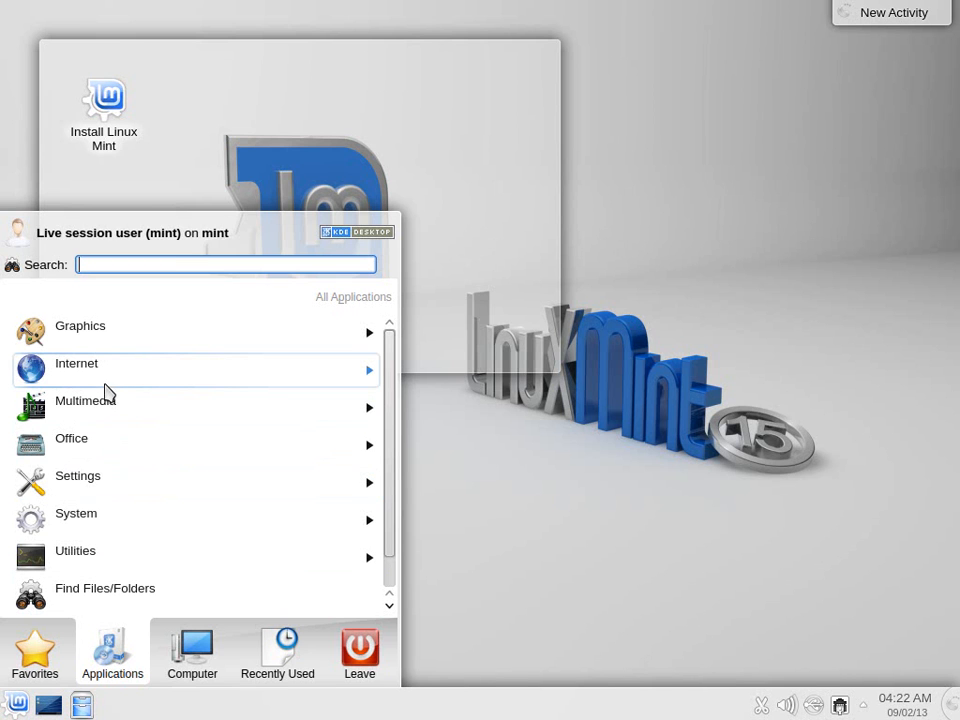
pyautogui.click(77, 363)
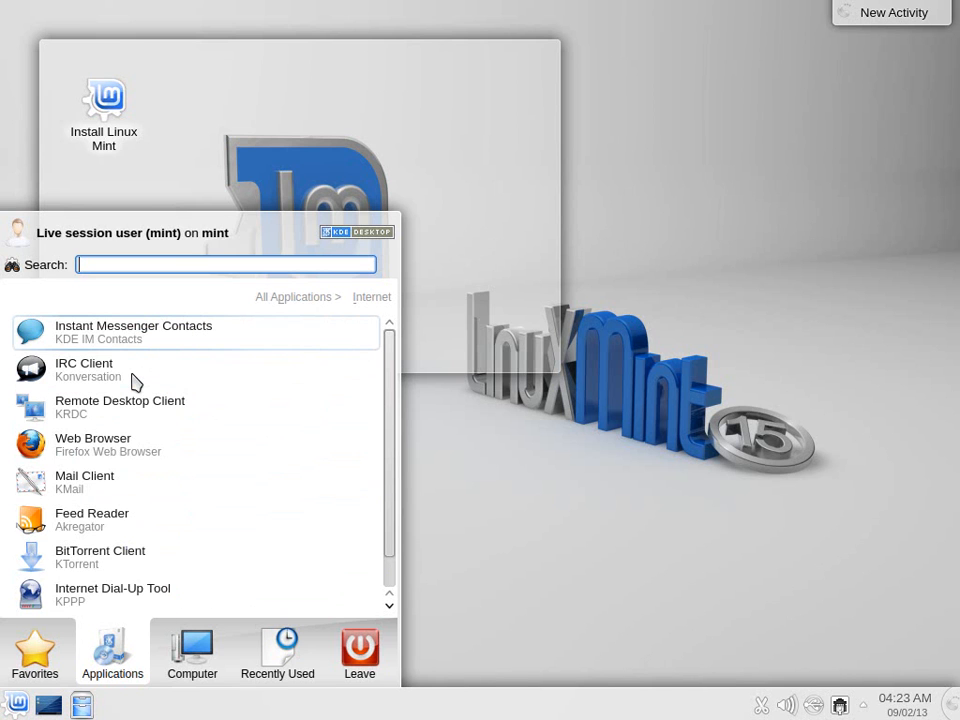
pyautogui.moveTo(120, 567)
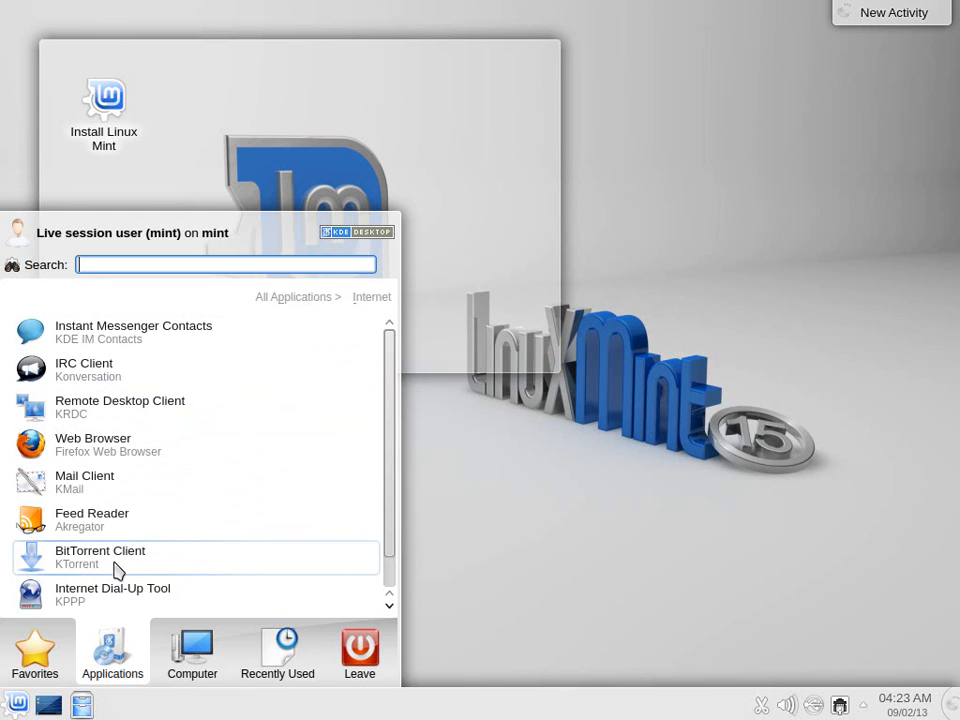
pyautogui.scroll(-3)
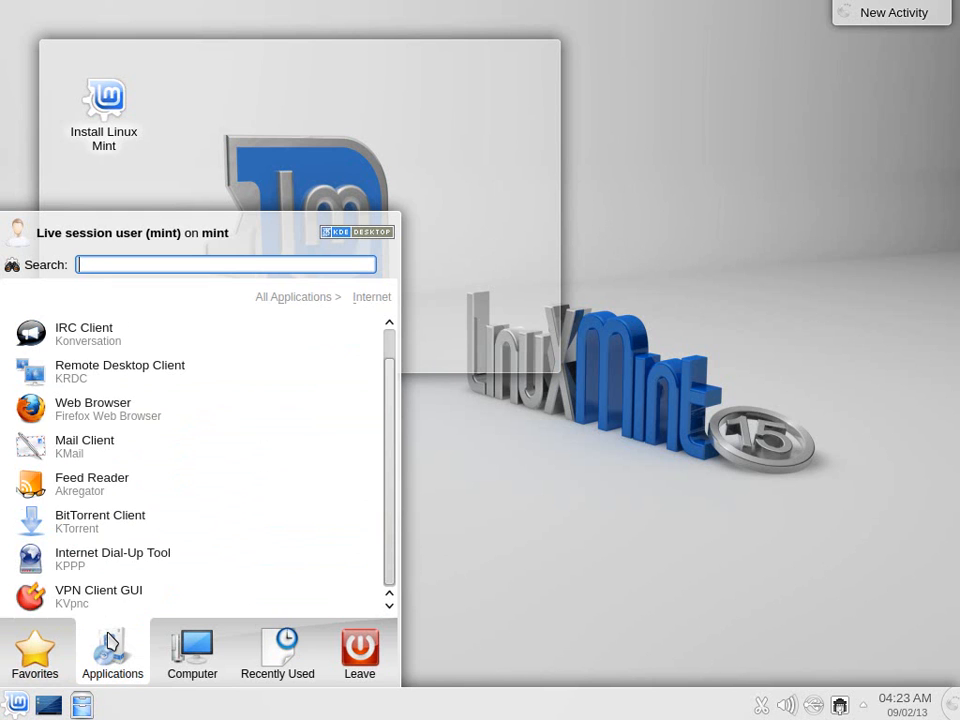
pyautogui.click(293, 296)
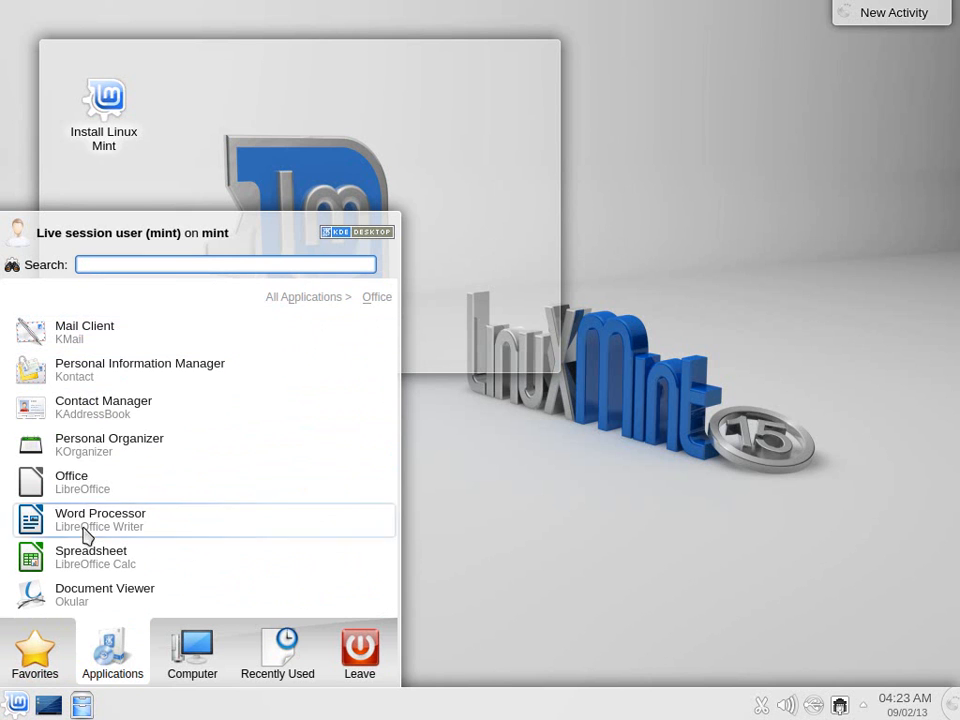
pyautogui.moveTo(484, 470)
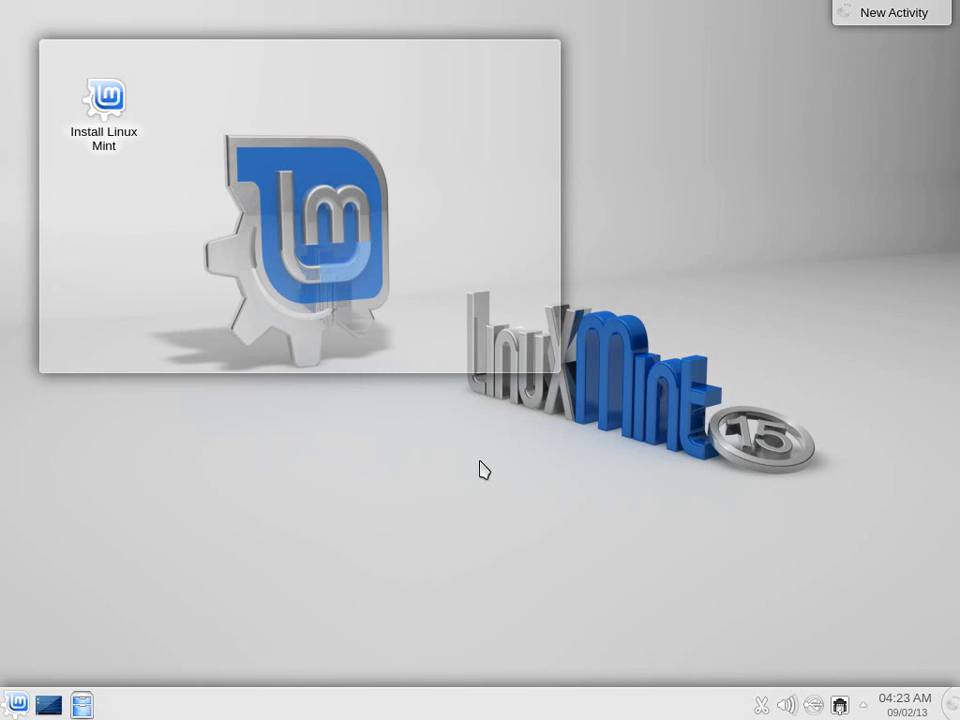
pyautogui.moveTo(903, 405)
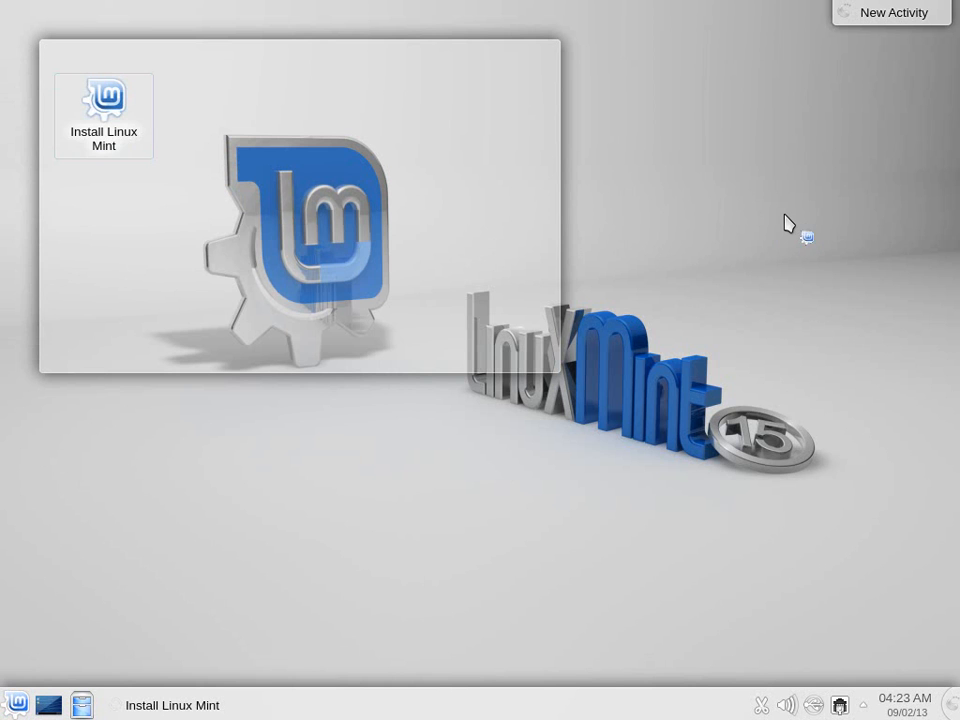
# Launch the Linux Mint installer in English and pass the preparation checks
pyautogui.doubleClick(103, 98)
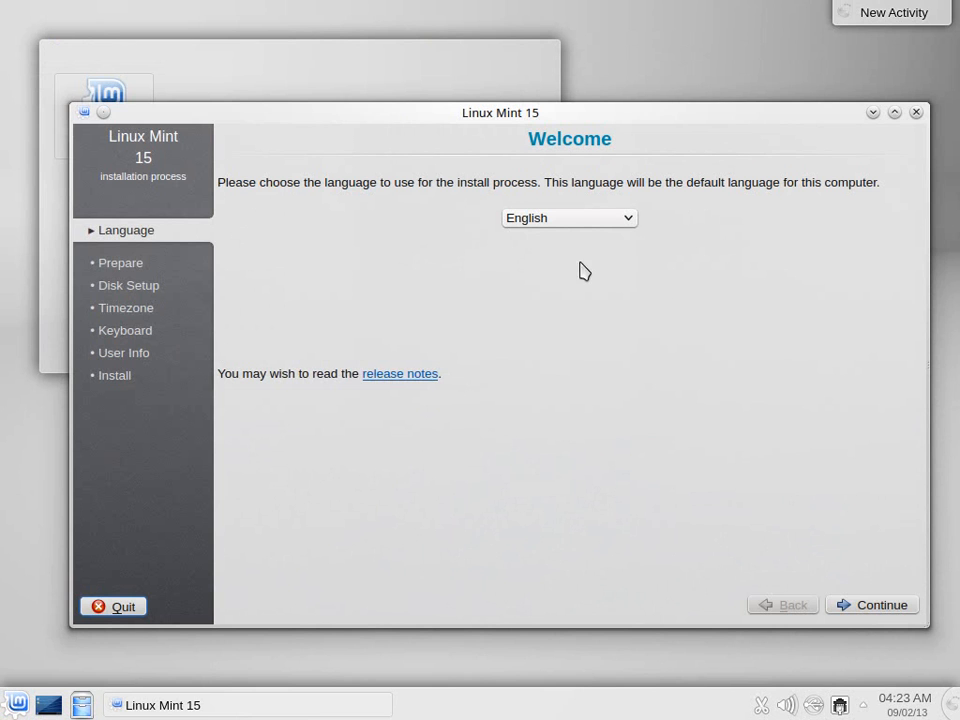
pyautogui.moveTo(882, 605)
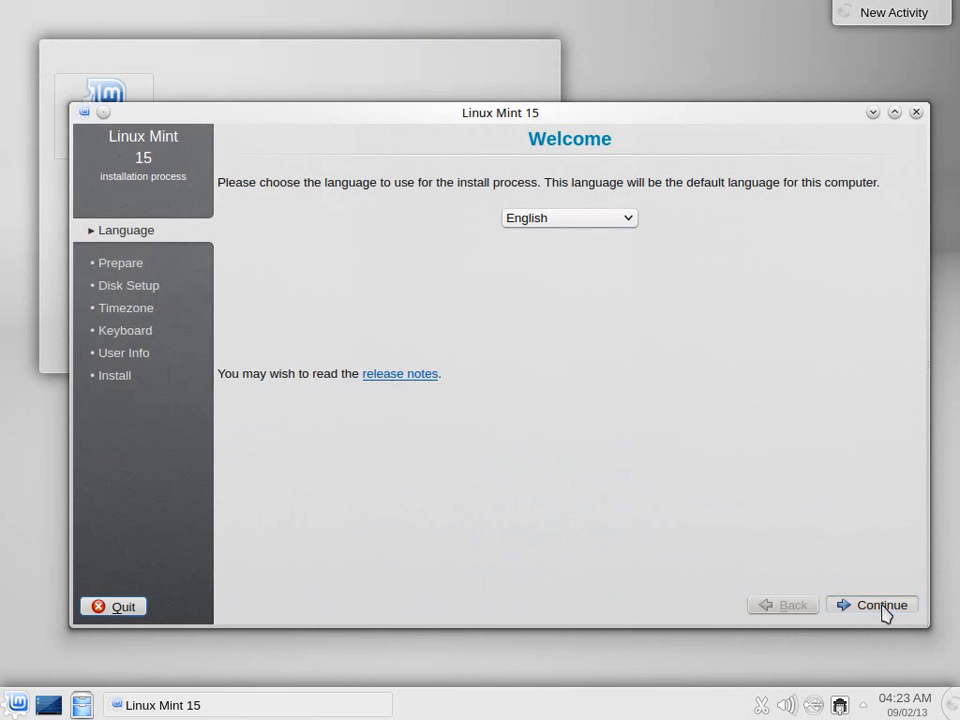
pyautogui.click(872, 604)
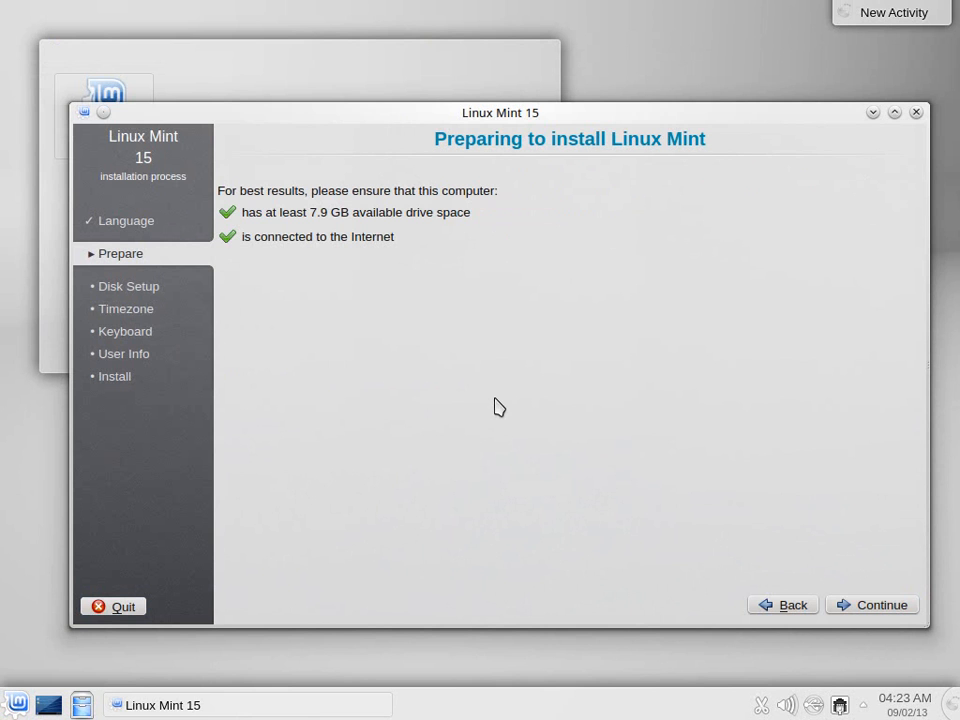
pyautogui.moveTo(333, 233)
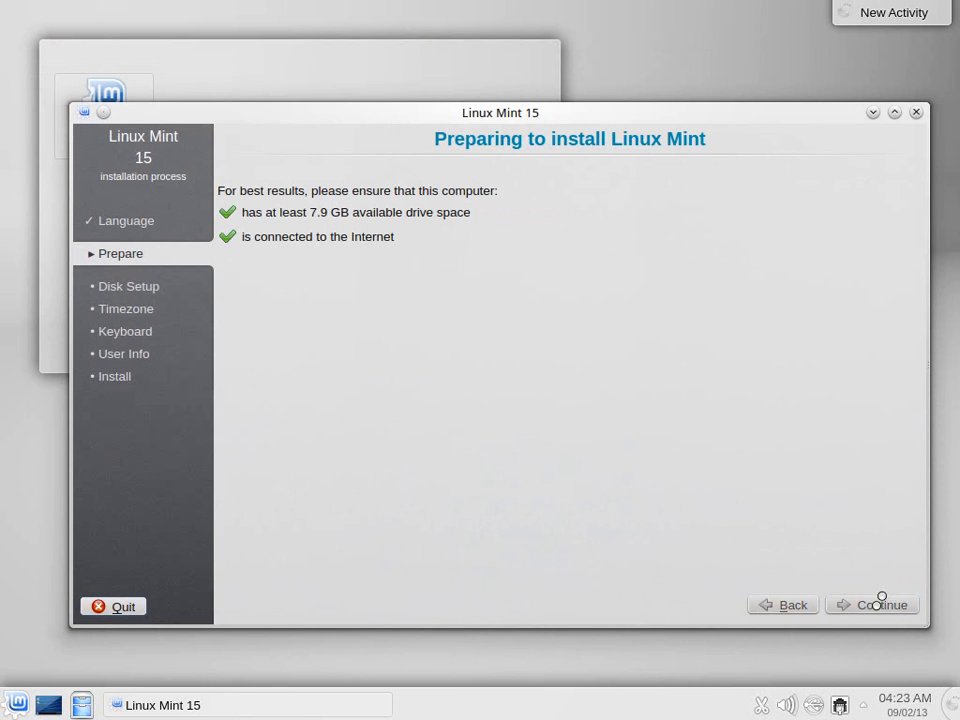
pyautogui.click(871, 605)
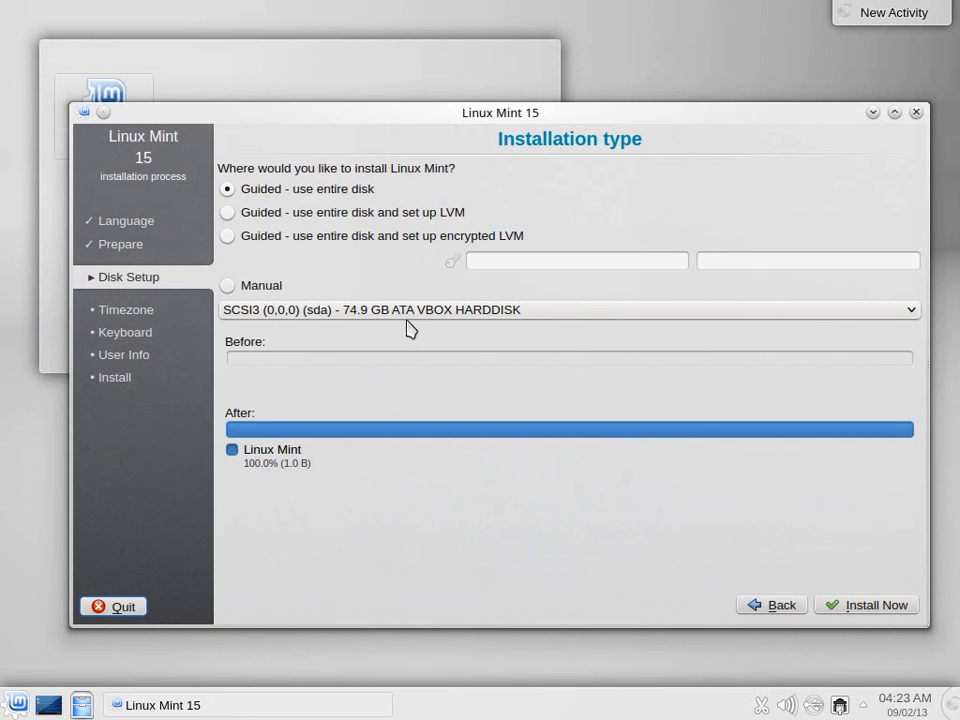
pyautogui.moveTo(163, 705)
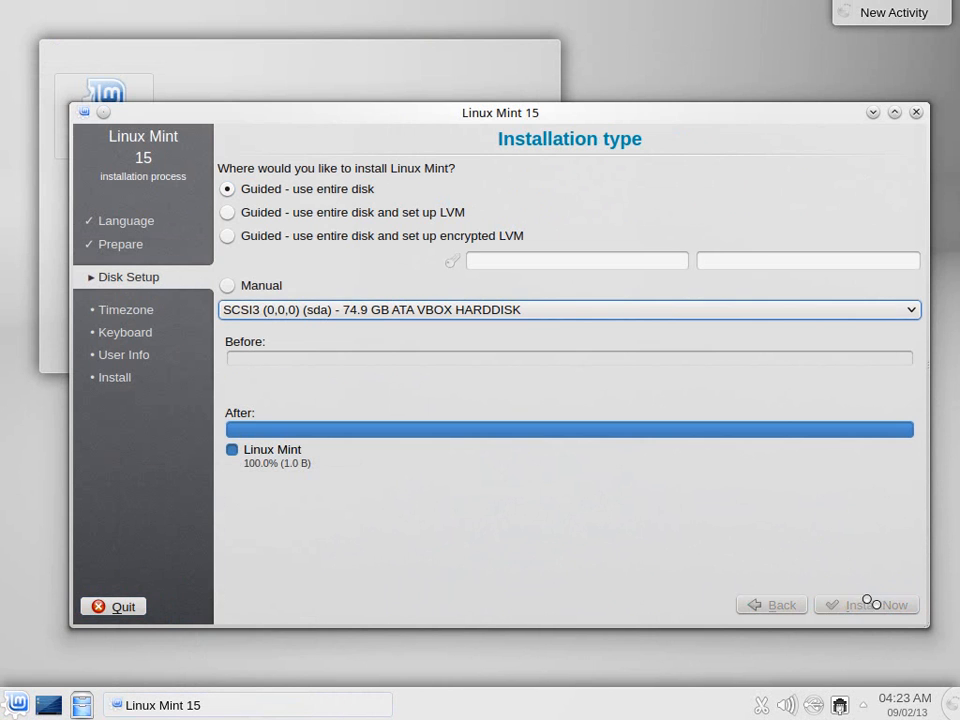
# Install Linux Mint with the guided 'use entire disk' option
pyautogui.click(866, 604)
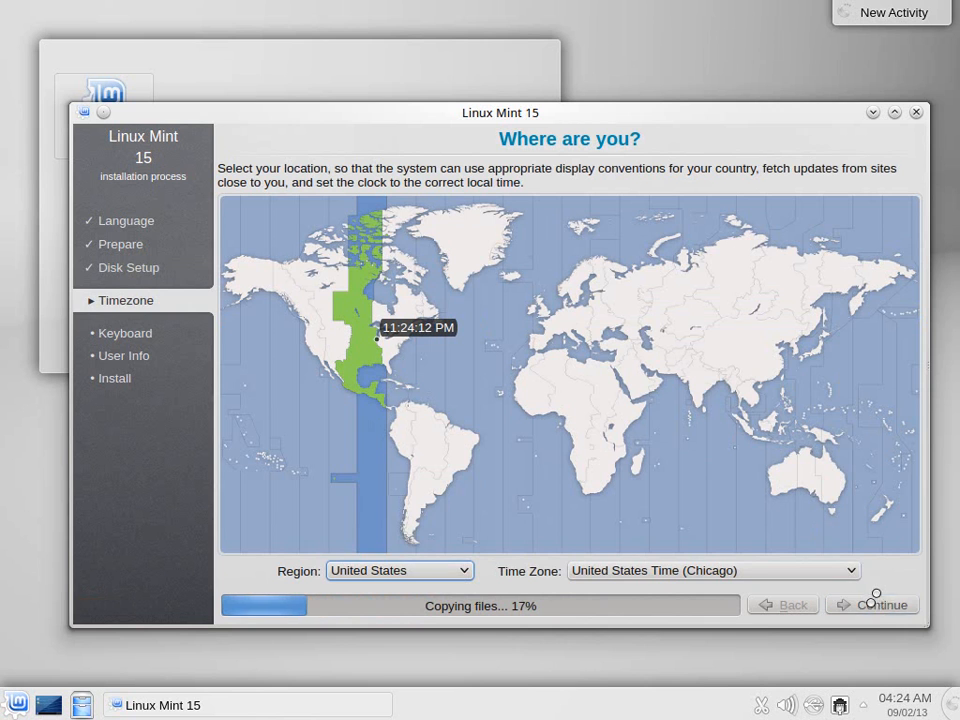
# Accept the Chicago, United States time zone and English (US) keyboard layout
pyautogui.click(872, 605)
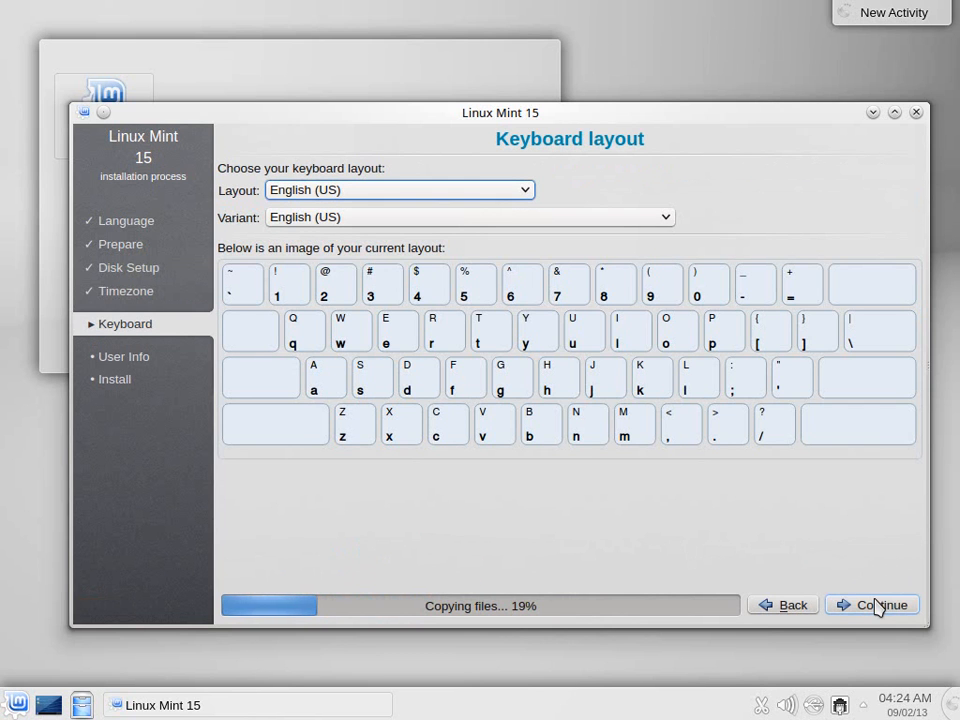
pyautogui.moveTo(495, 390)
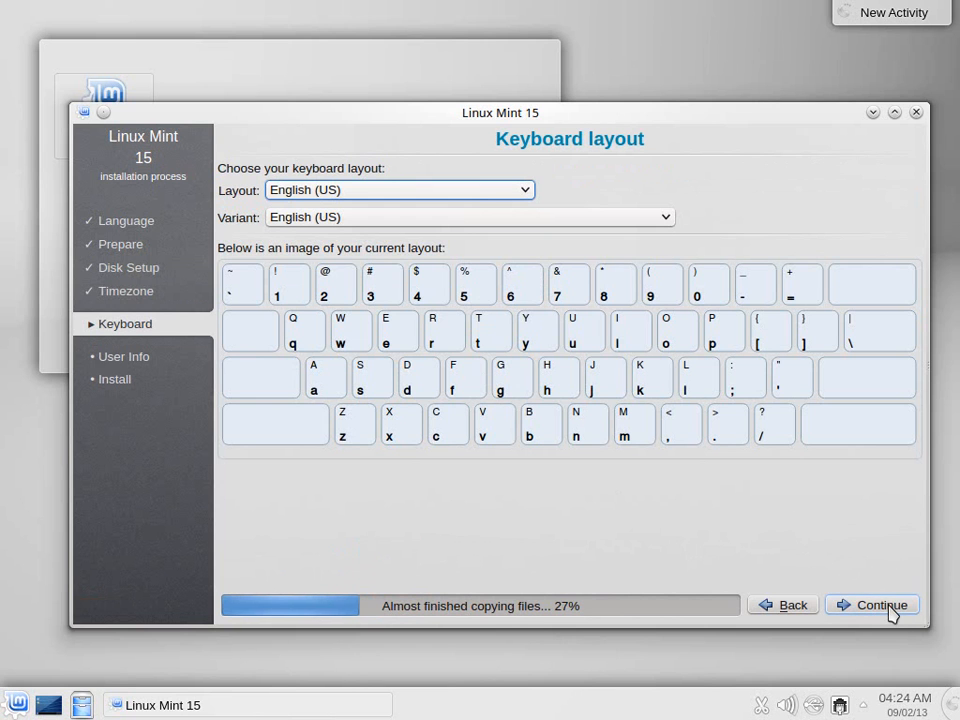
pyautogui.click(871, 605)
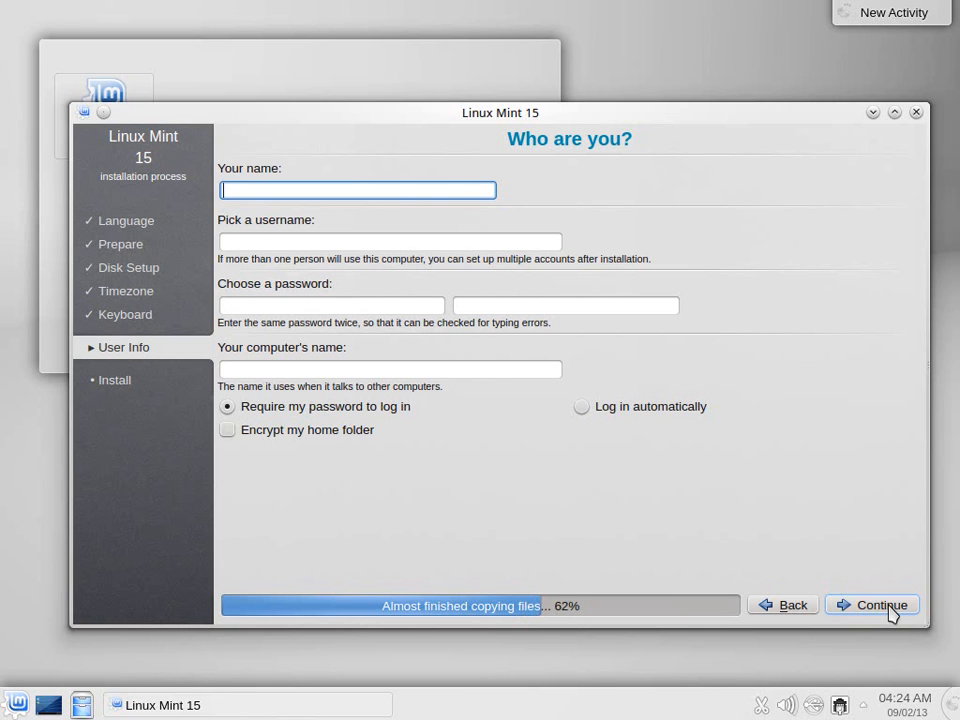
# Create the user account named 'Joe' with its password and continue installing
pyautogui.write('Joe')
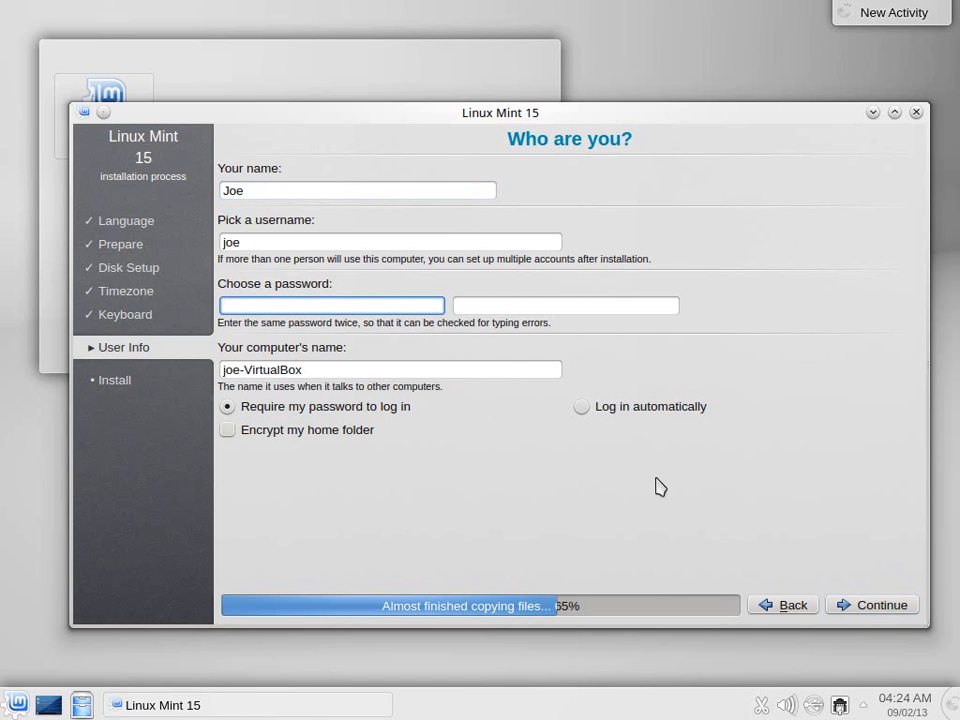
pyautogui.write('password')
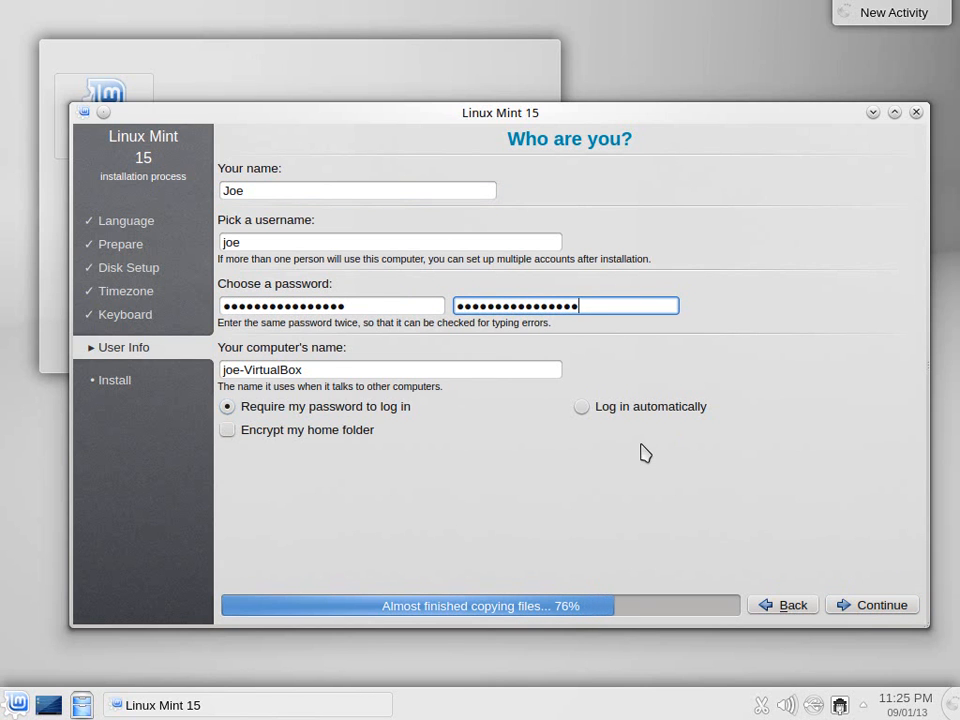
pyautogui.click(881, 605)
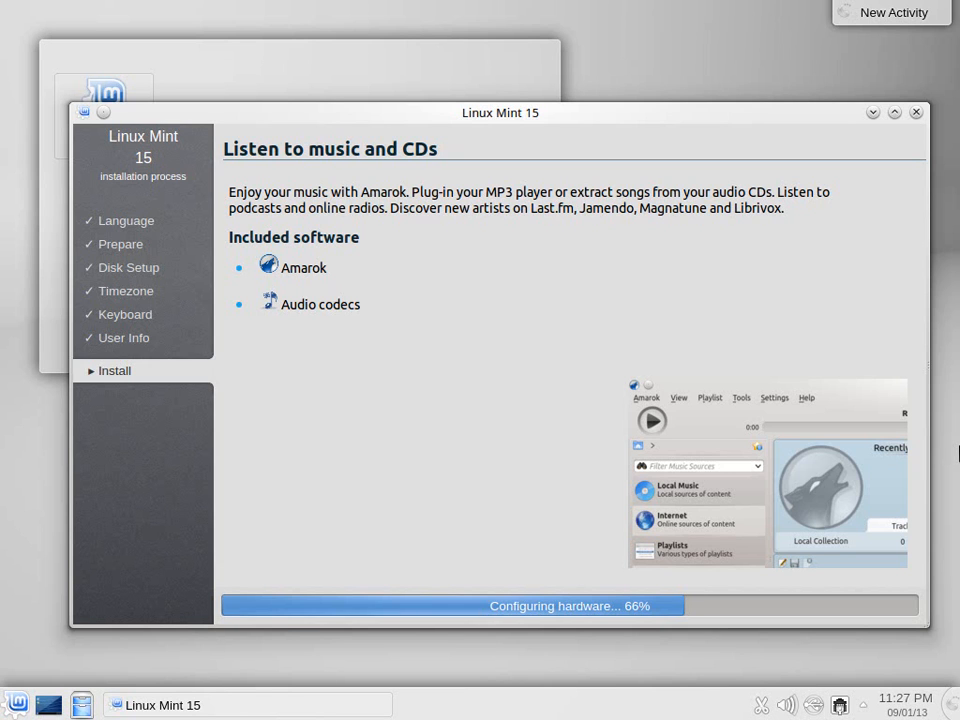
pyautogui.moveTo(714, 210)
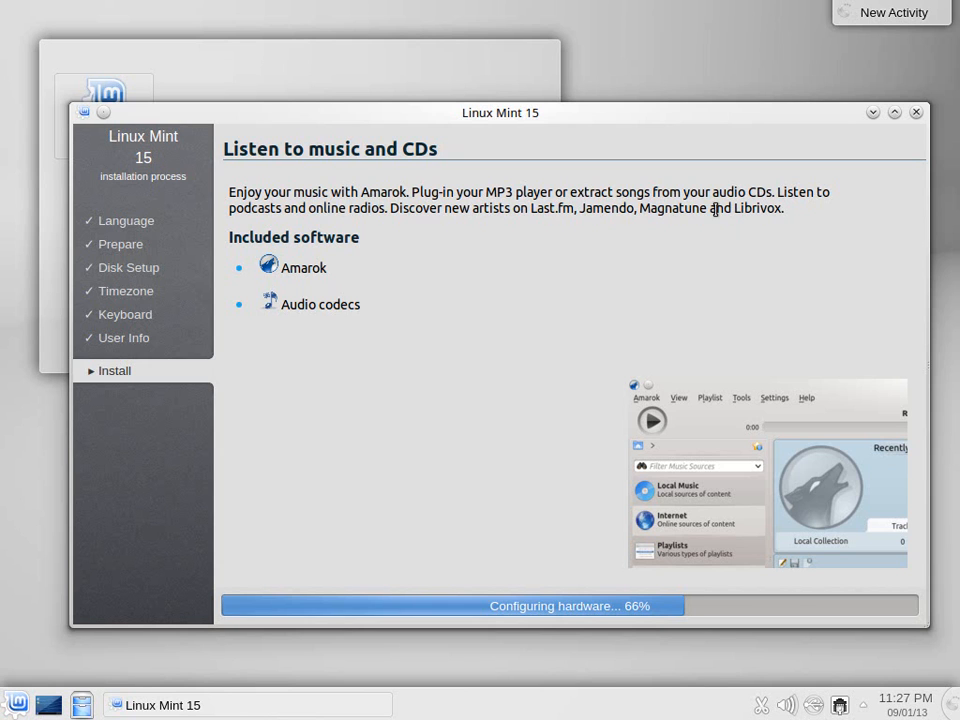
pyautogui.moveTo(938, 243)
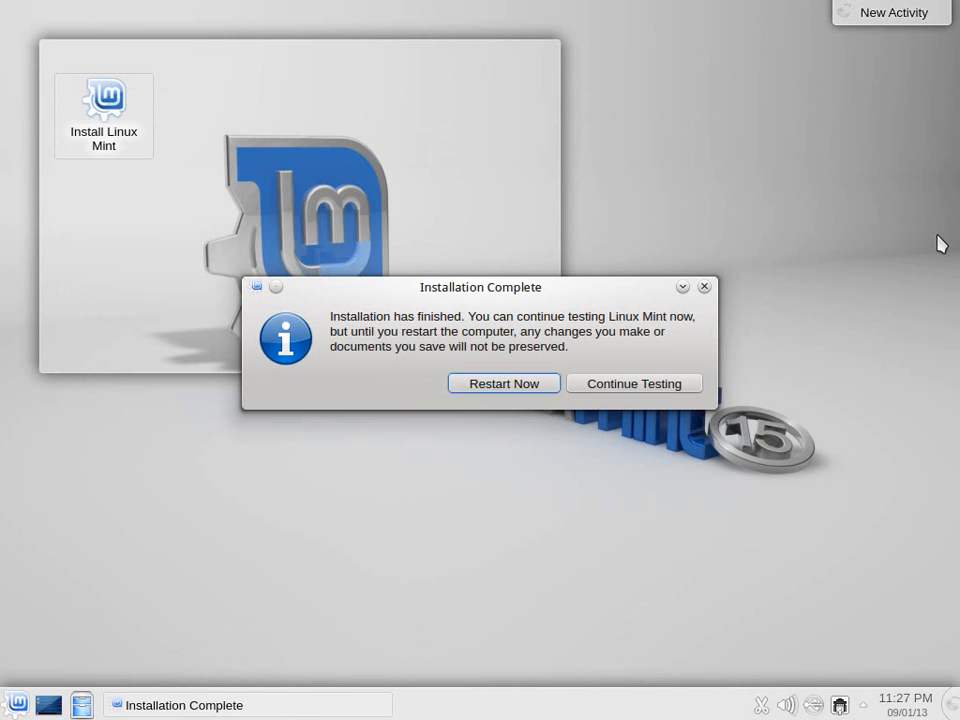
pyautogui.moveTo(641, 450)
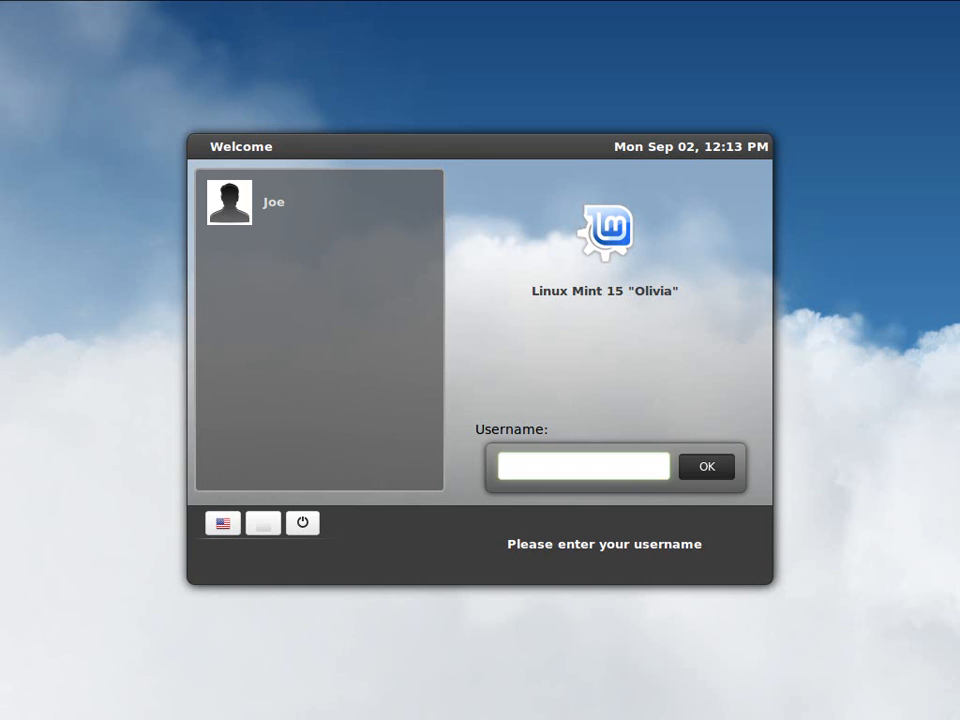
# Log in as Joe, retyping the password after the first attempt is rejected
pyautogui.click(229, 201)
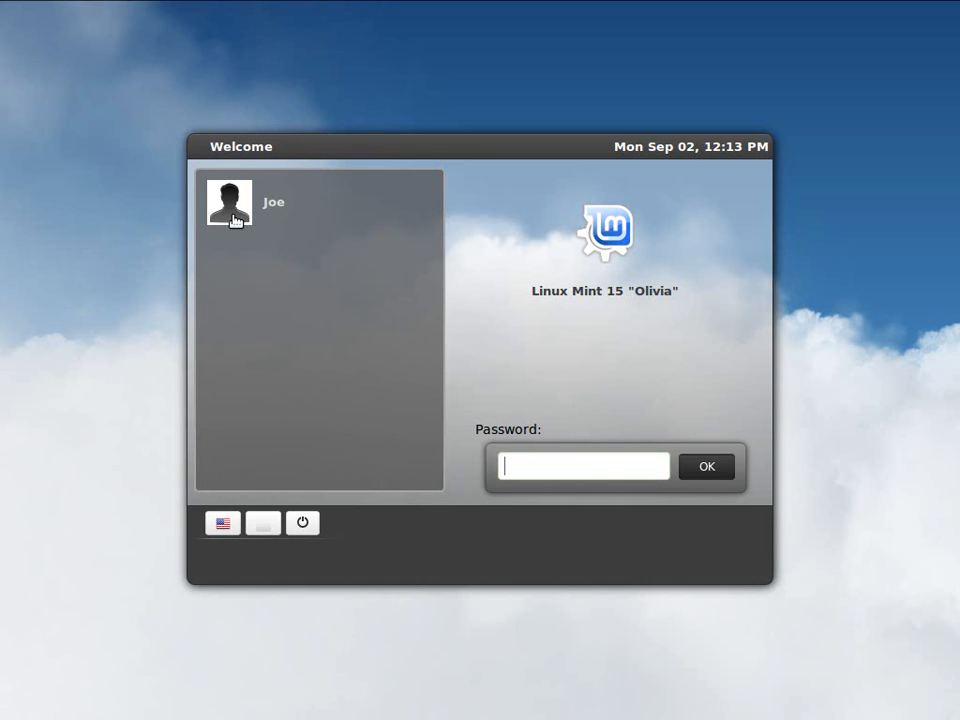
pyautogui.moveTo(630, 410)
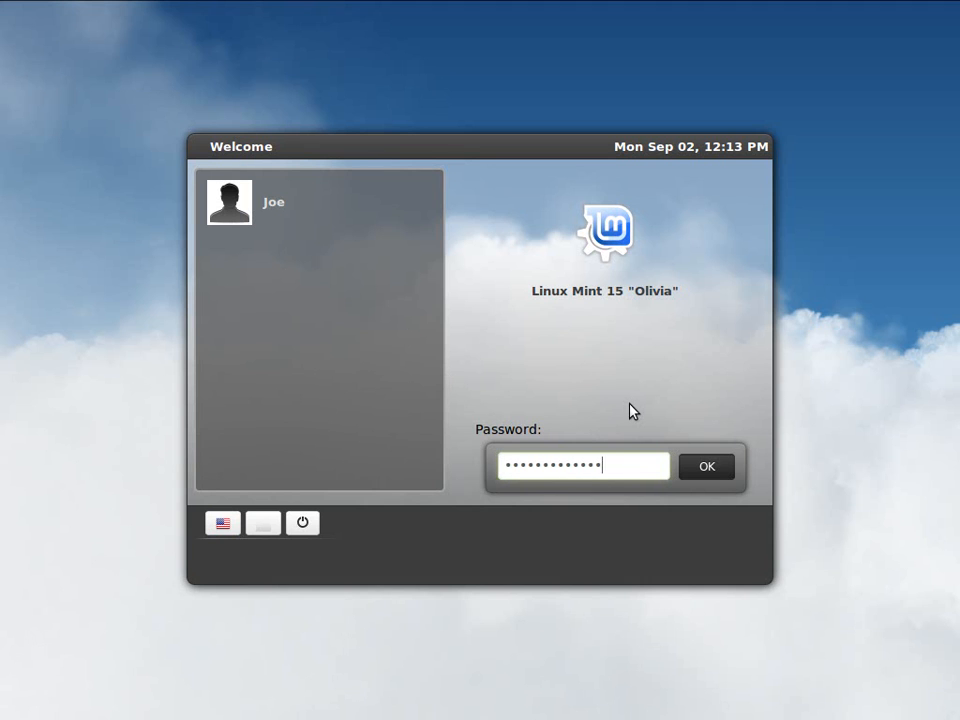
pyautogui.write('••')
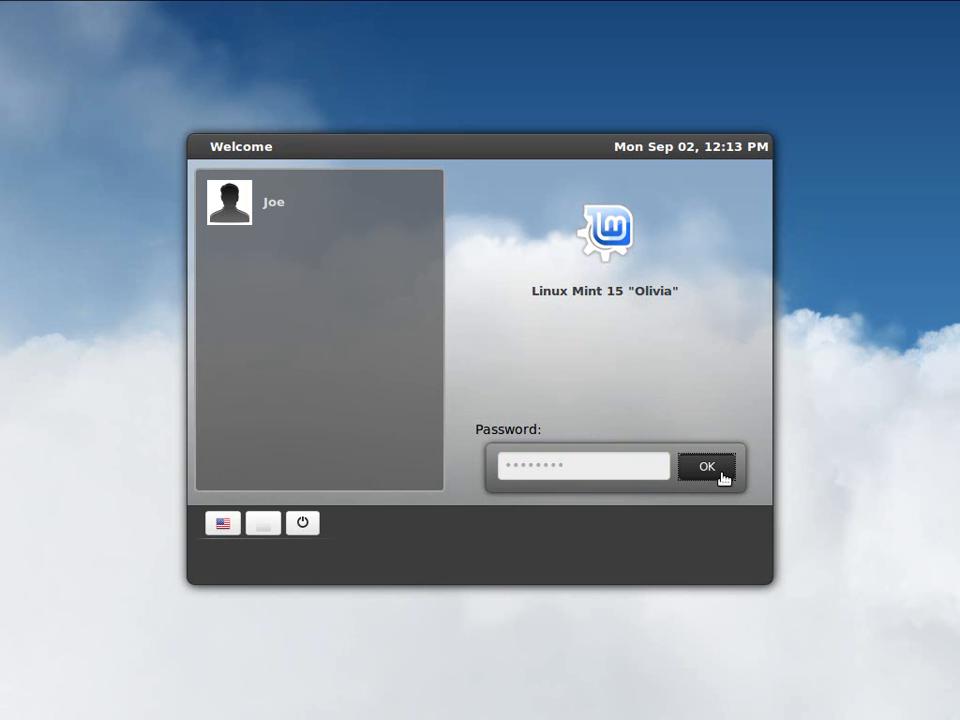
pyautogui.click(706, 466)
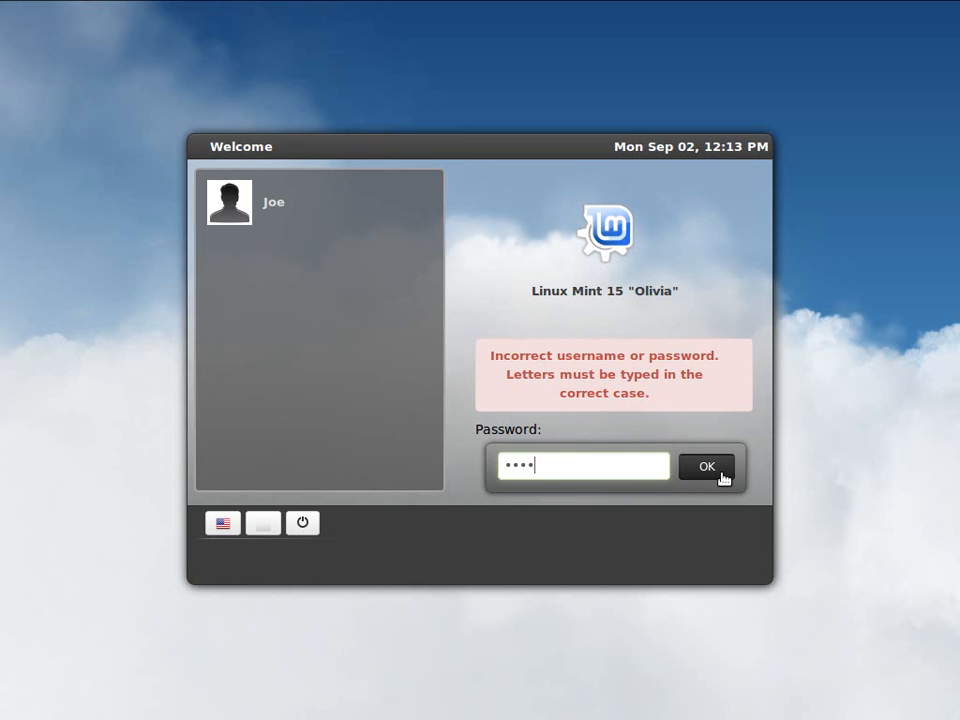
pyautogui.write('••')
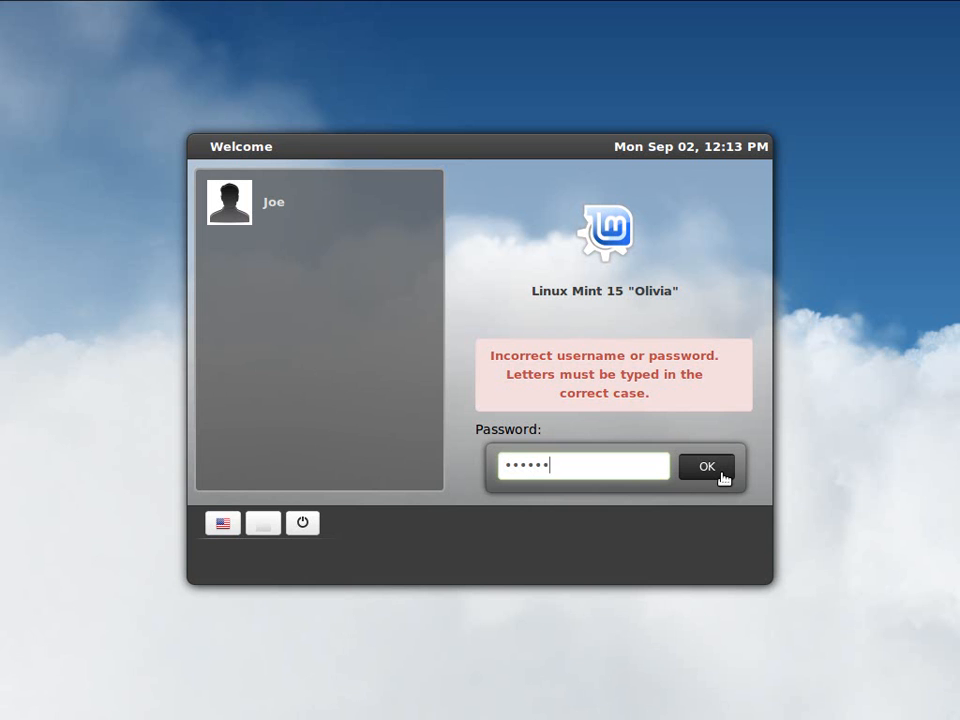
pyautogui.click(706, 466)
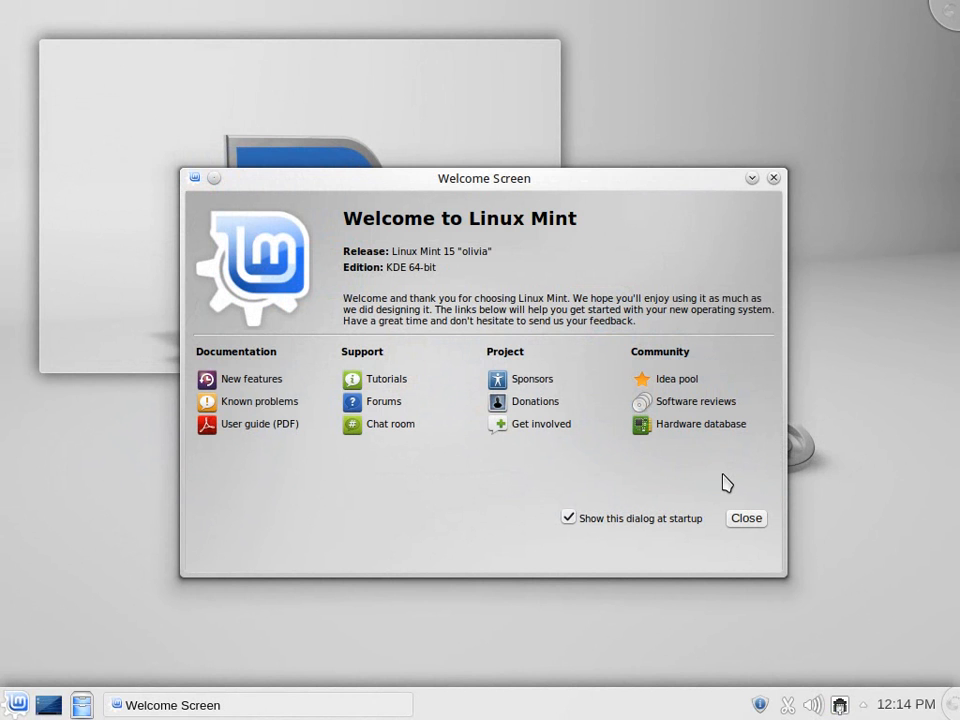
pyautogui.moveTo(532, 420)
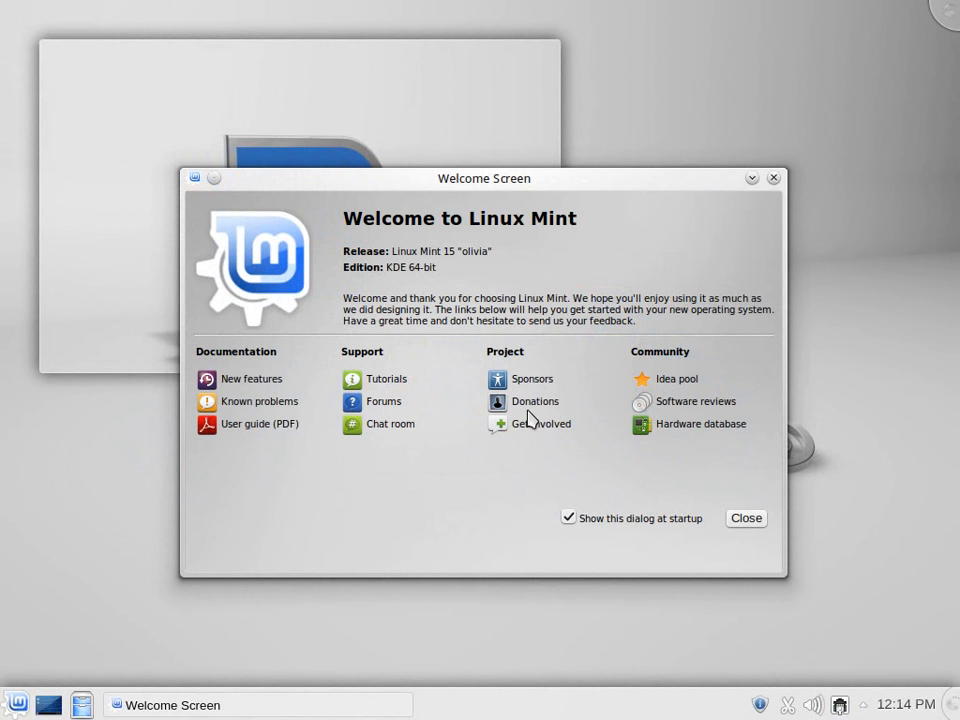
pyautogui.moveTo(530, 690)
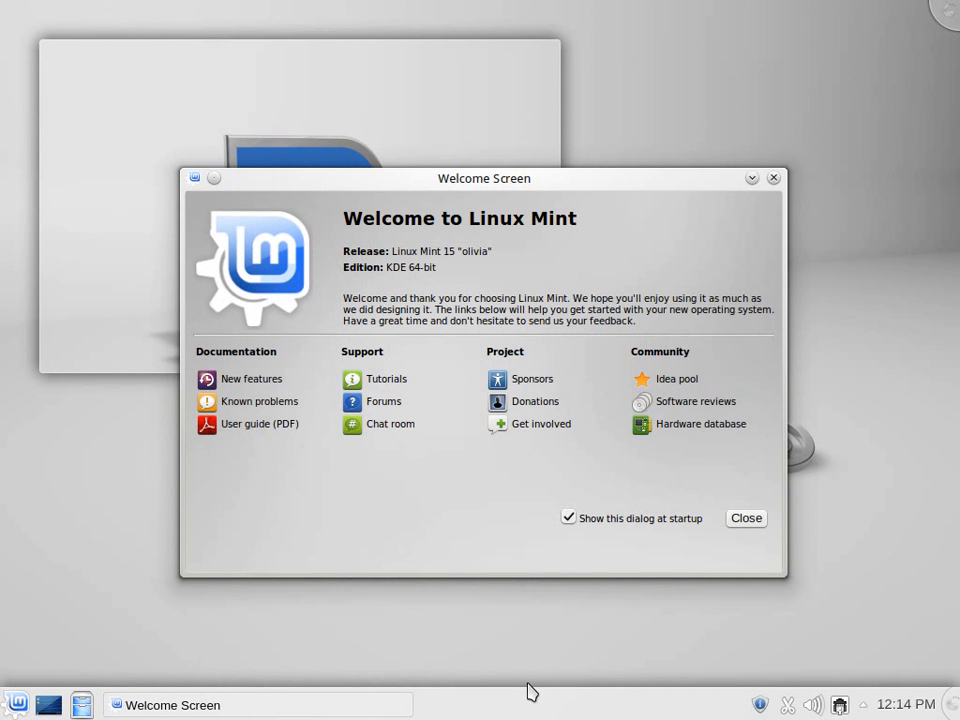
pyautogui.moveTo(560, 543)
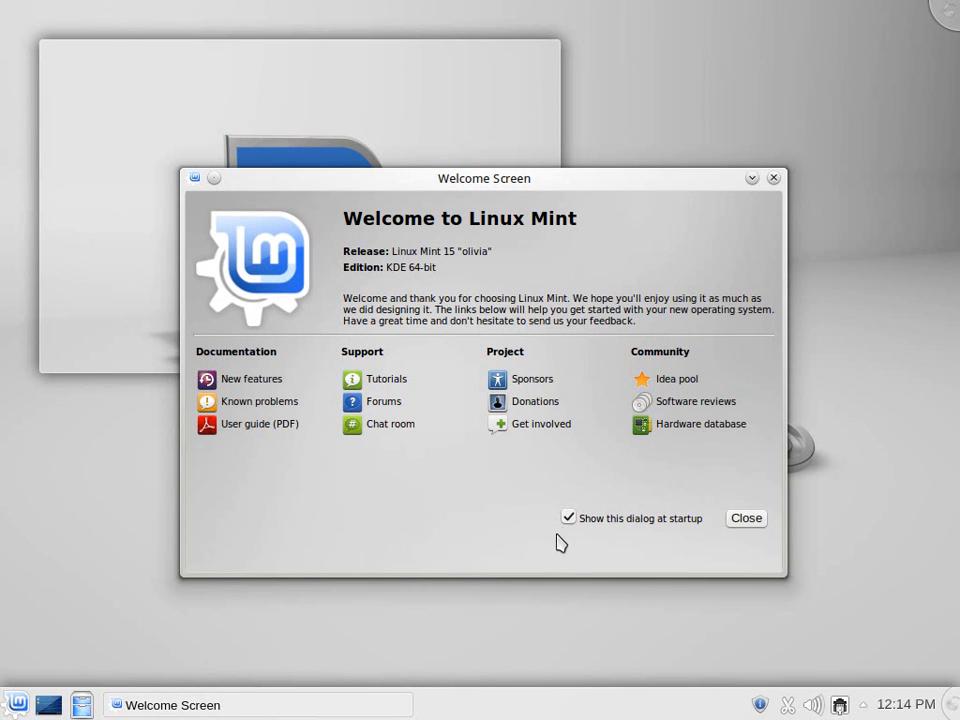
# Close the Welcome to Linux Mint dialog
pyautogui.click(745, 518)
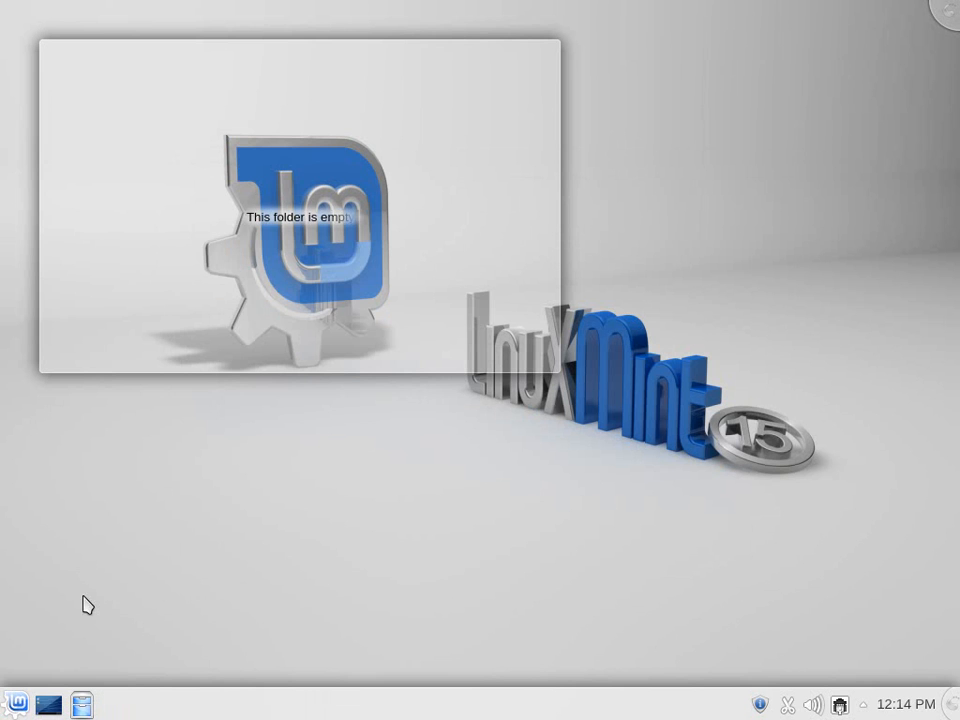
pyautogui.moveTo(18, 705)
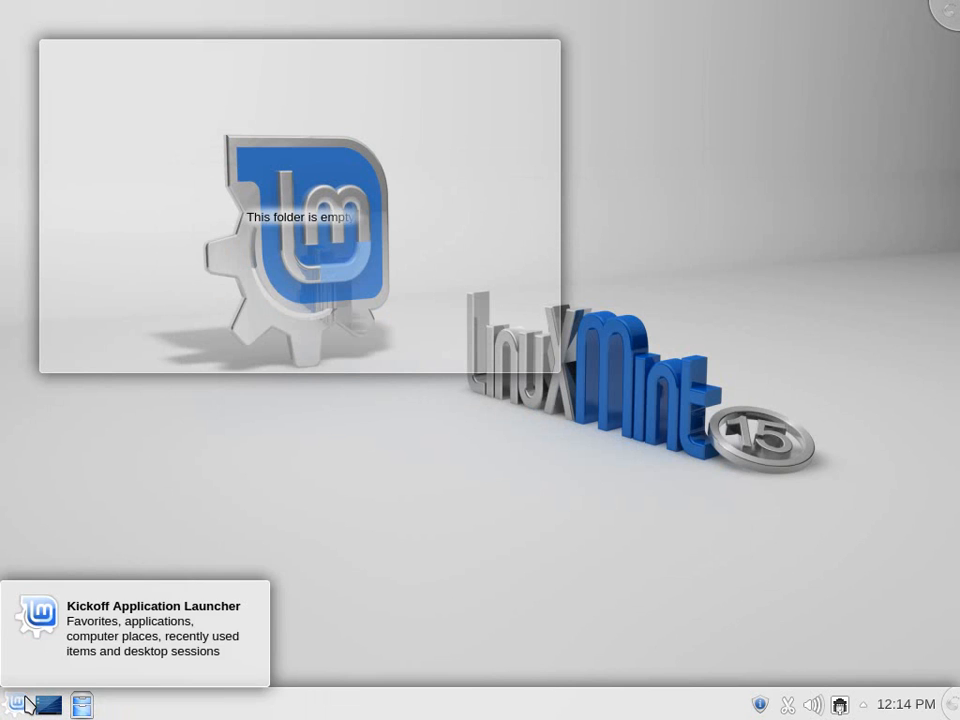
# Reopen the Welcome Screen, turn off 'Show this dialog at startup', and close it
pyautogui.click(16, 705)
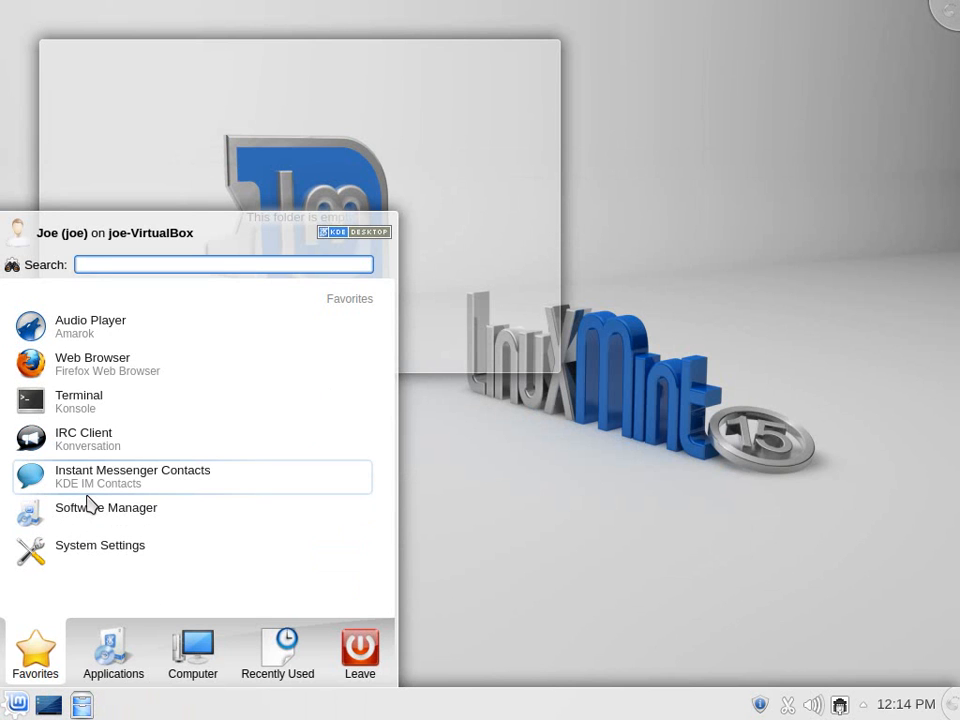
pyautogui.write('welcome')
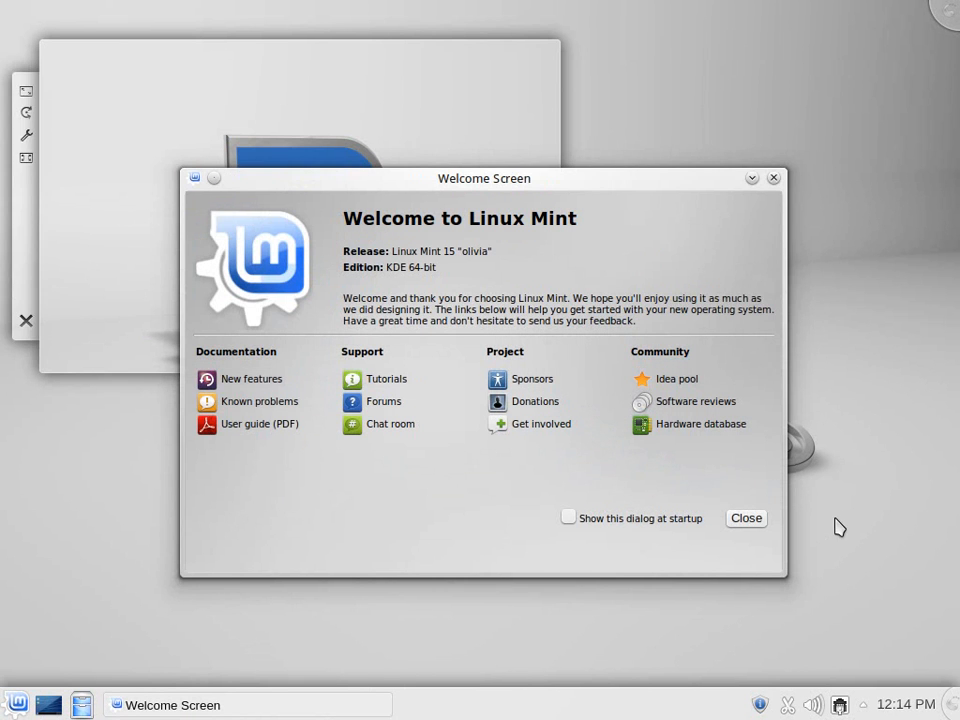
pyautogui.click(745, 518)
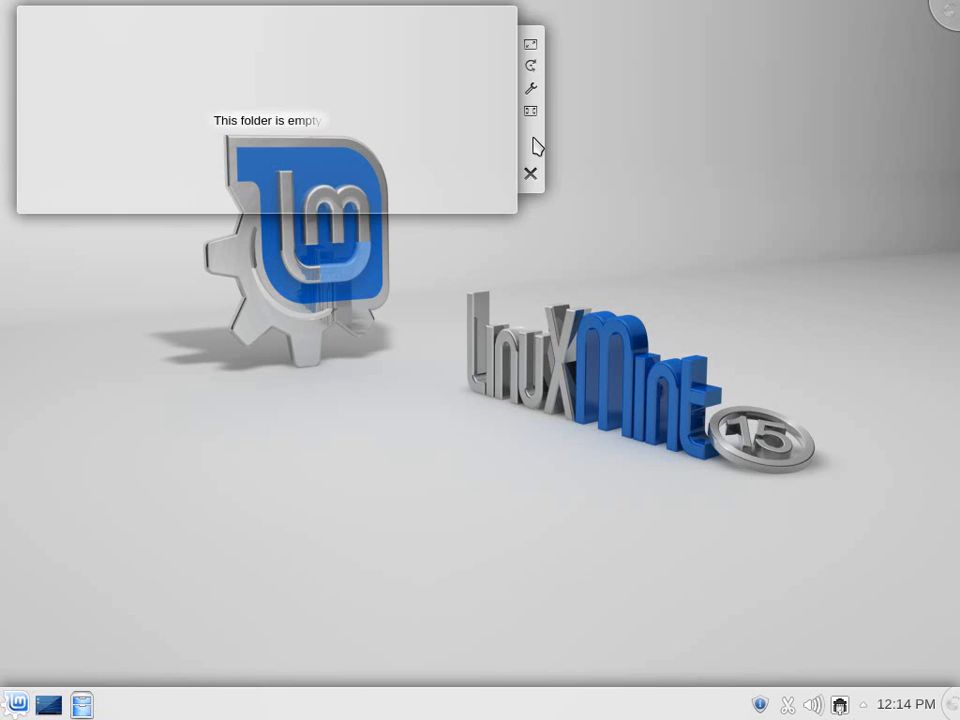
# Link Firefox, LibreOffice Calc and Writer onto the desktop, then launch Firefox
pyautogui.click(16, 704)
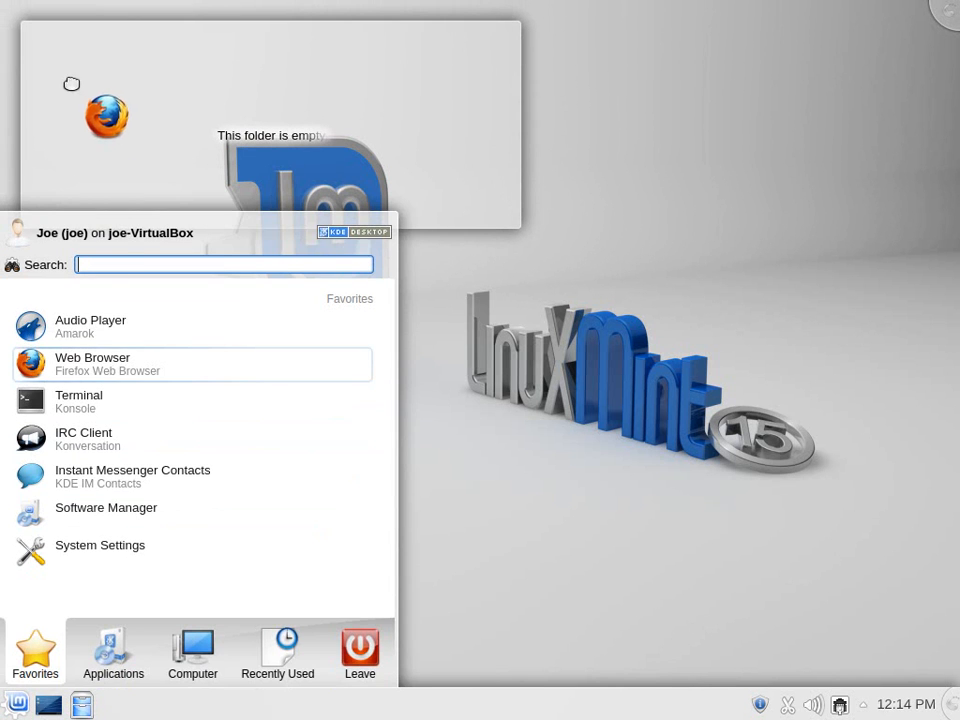
pyautogui.moveTo(90, 401)
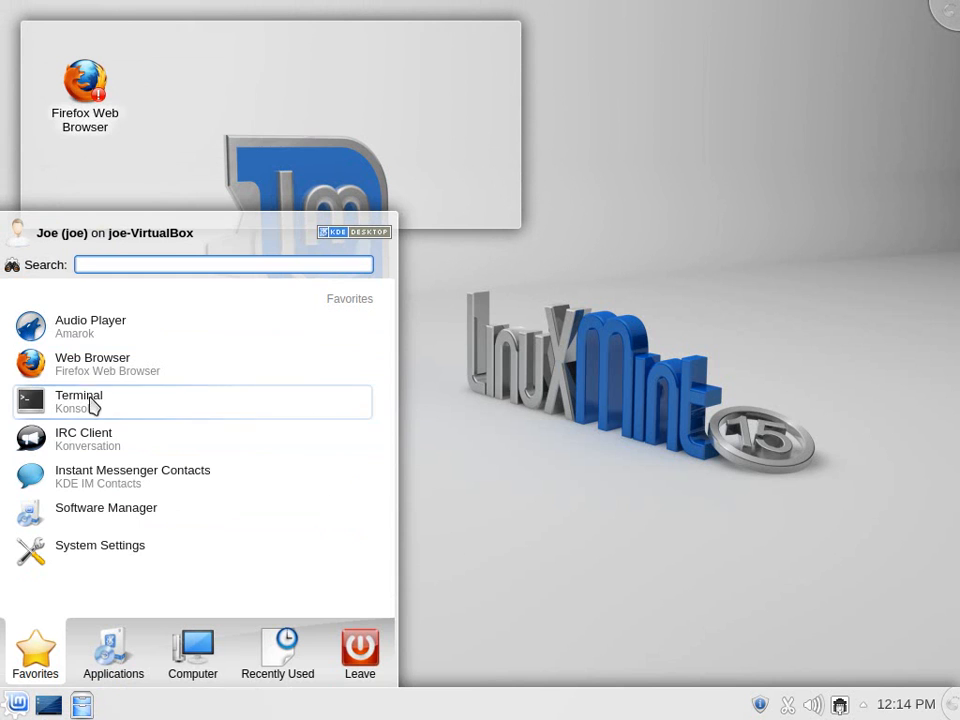
pyautogui.click(113, 650)
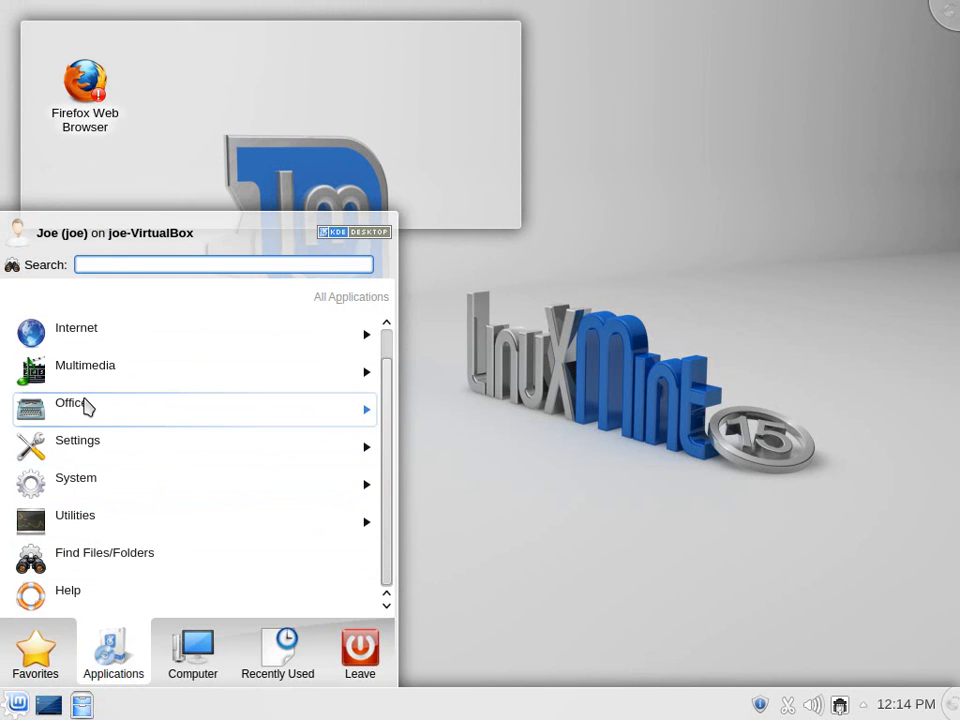
pyautogui.click(68, 408)
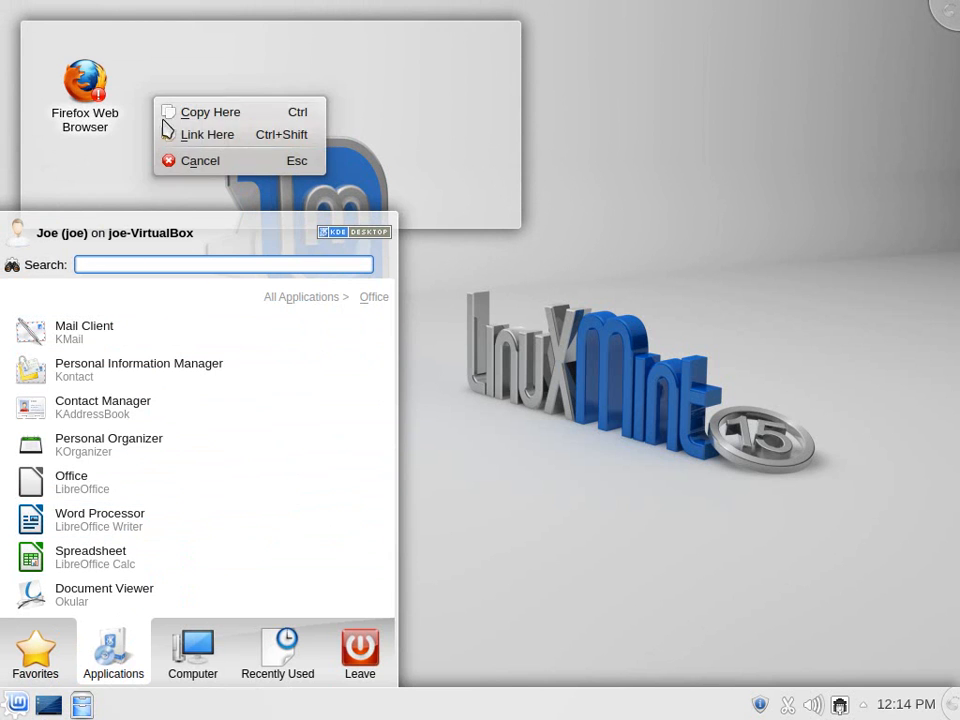
pyautogui.click(210, 111)
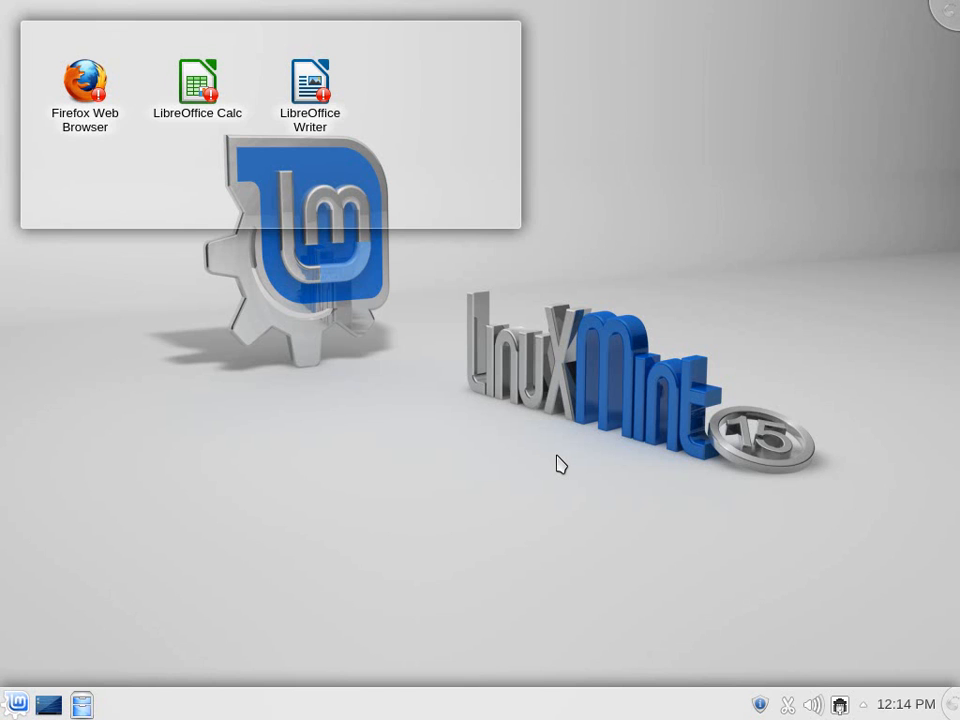
pyautogui.click(310, 82)
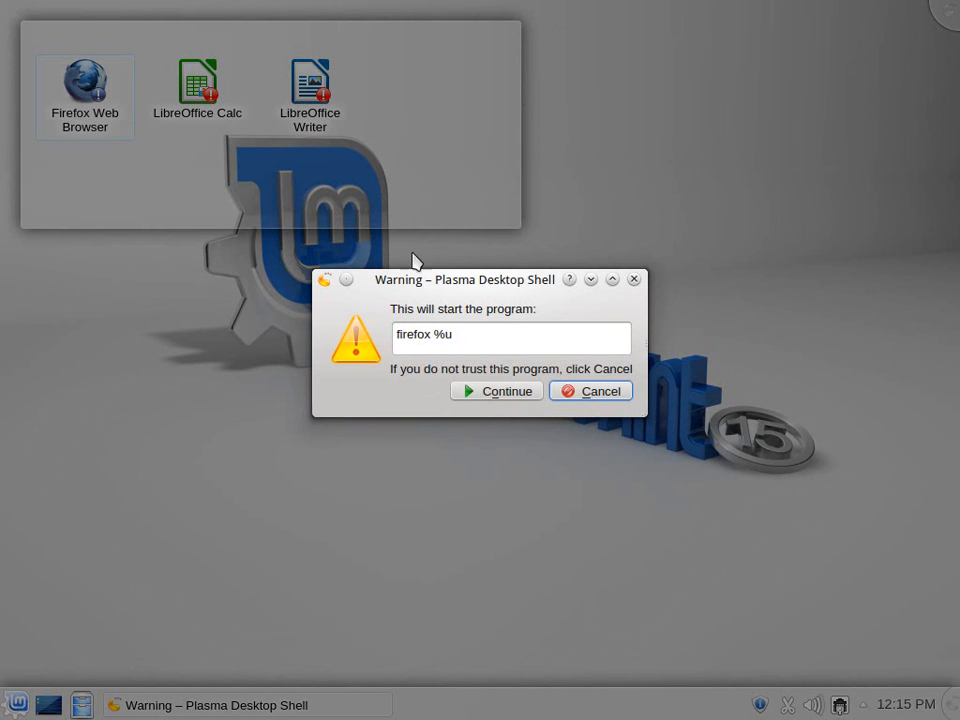
pyautogui.moveTo(374, 490)
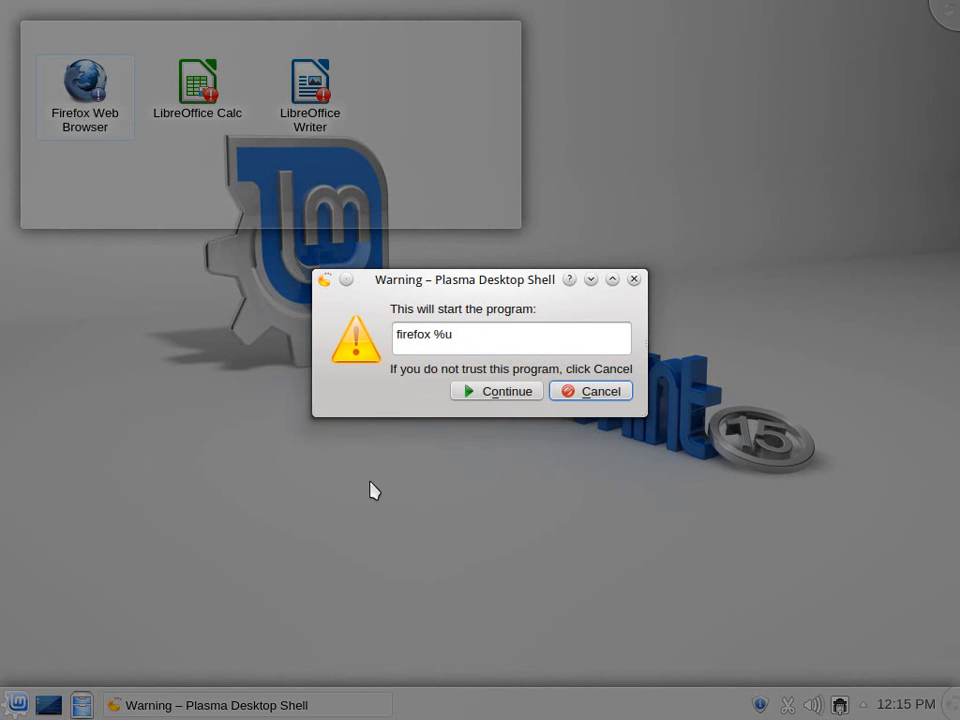
pyautogui.moveTo(474, 439)
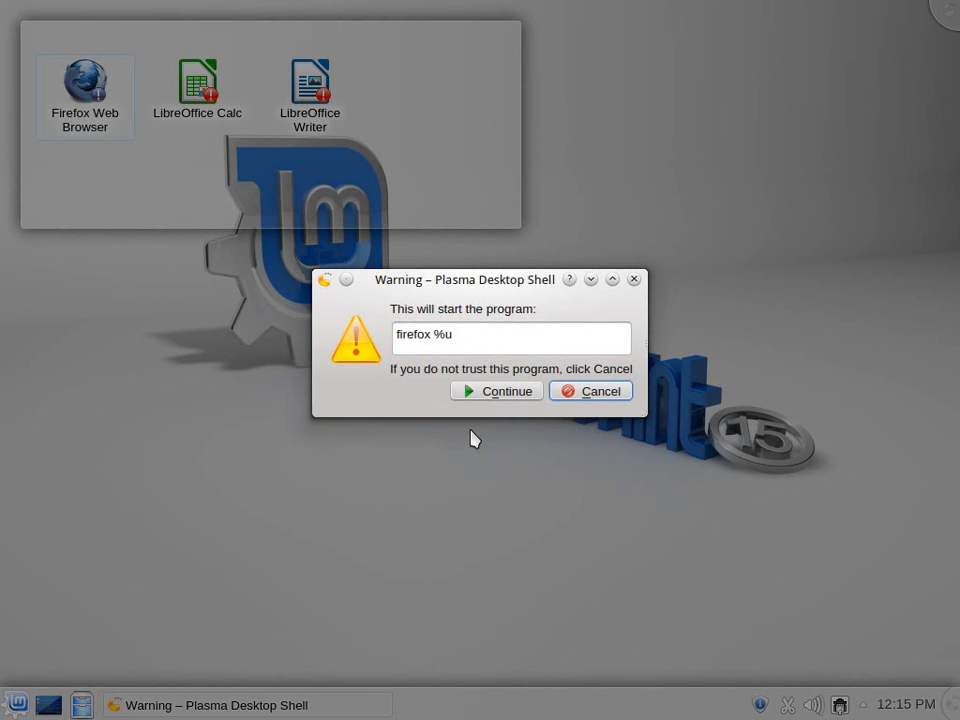
# Trust the Firefox shortcut, open Firefox's Linux Mint start page, then close it
pyautogui.click(496, 391)
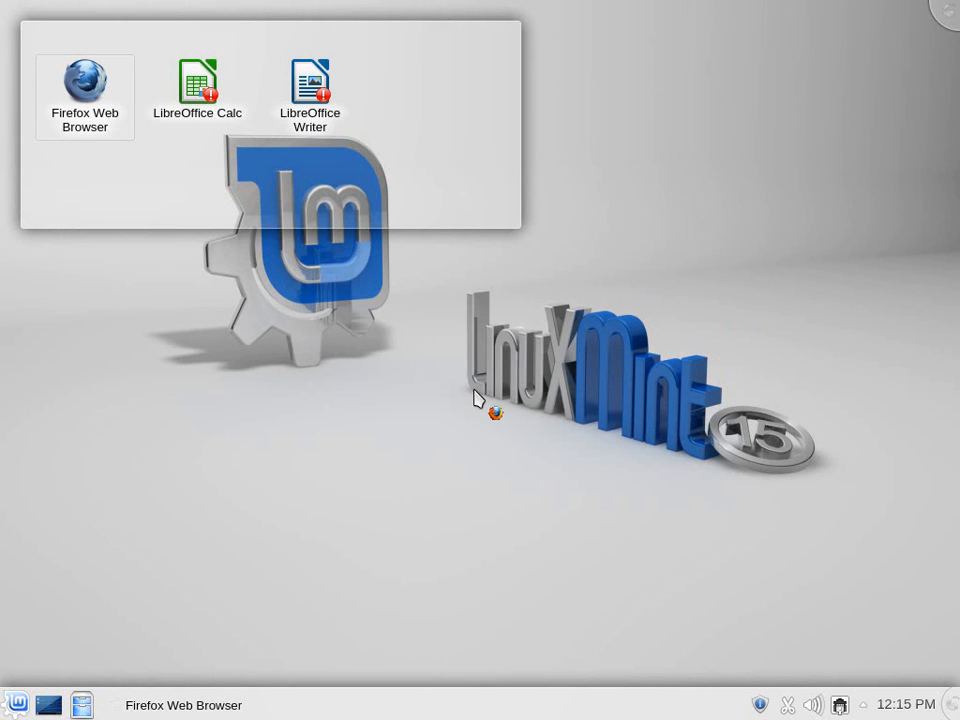
pyautogui.doubleClick(85, 78)
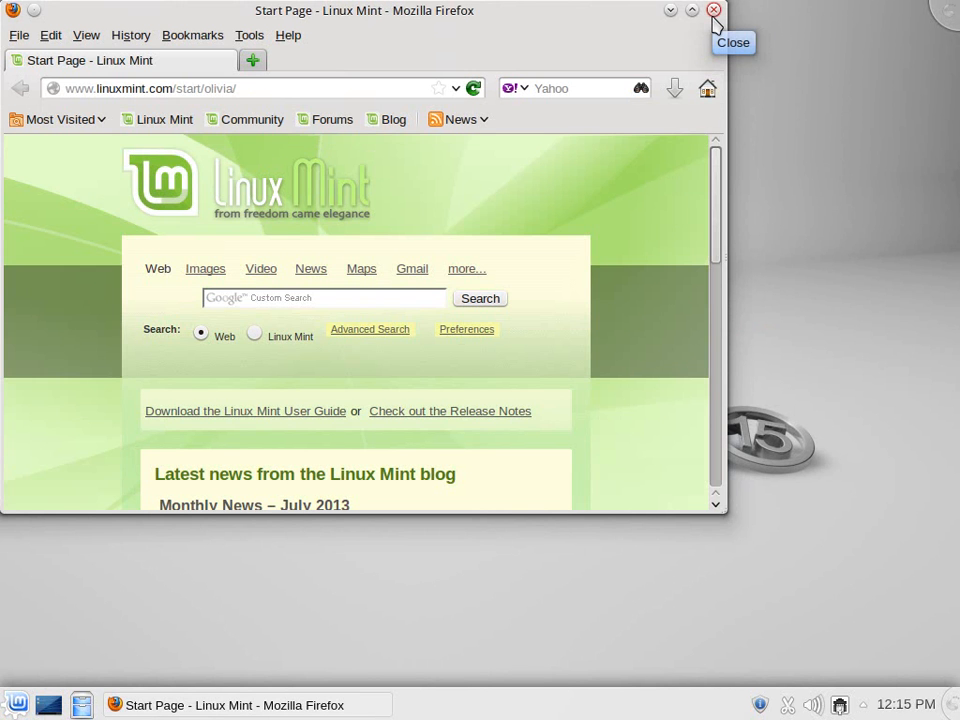
pyautogui.click(713, 10)
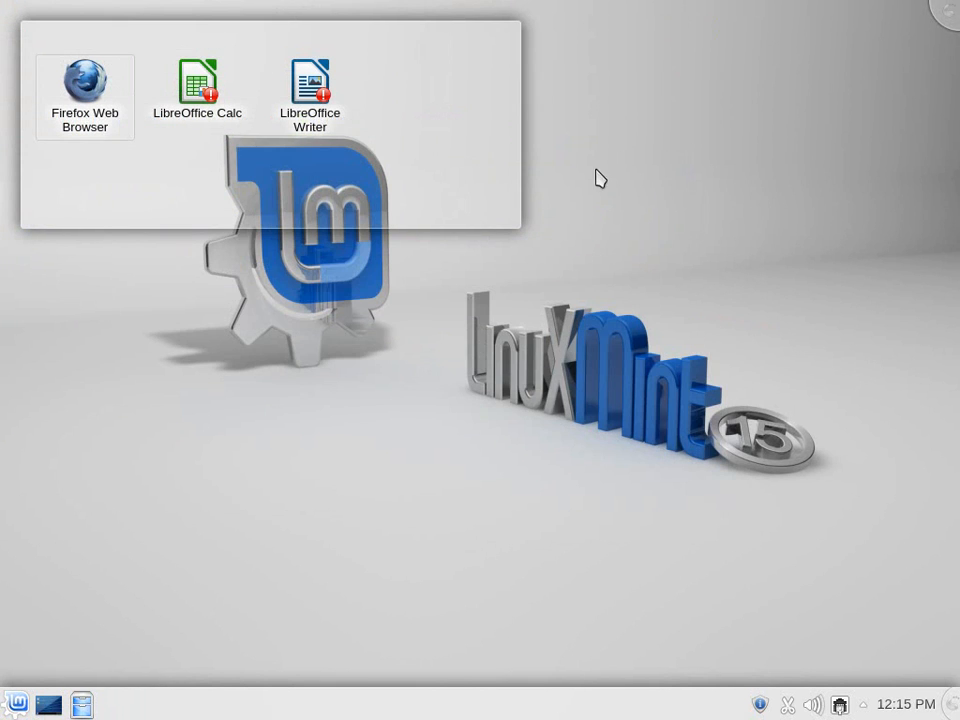
pyautogui.moveTo(16, 704)
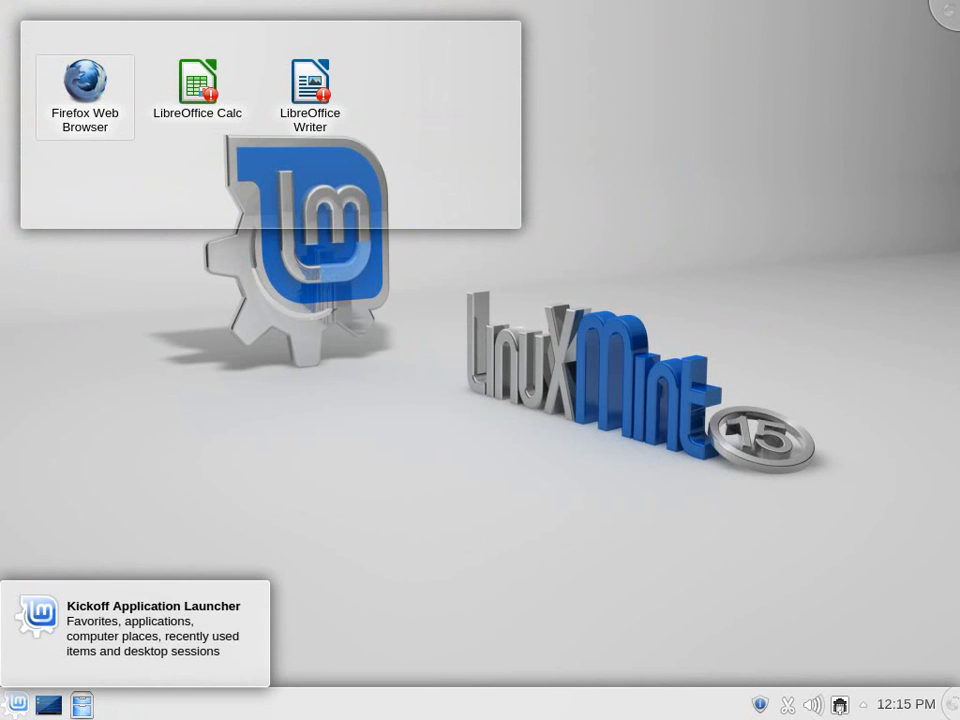
pyautogui.moveTo(725, 586)
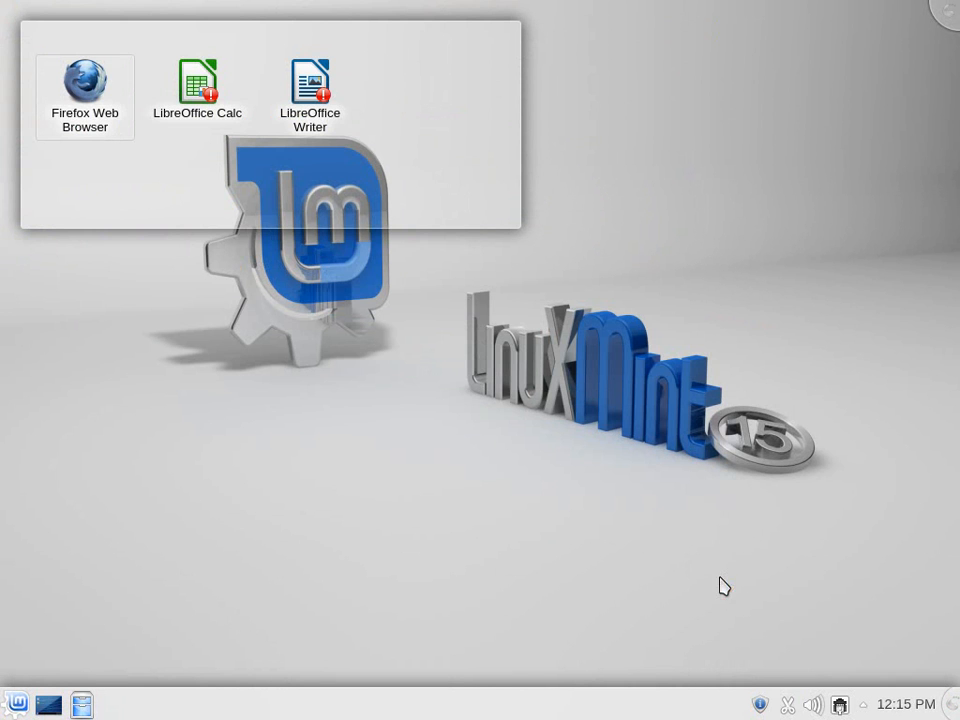
pyautogui.moveTo(731, 547)
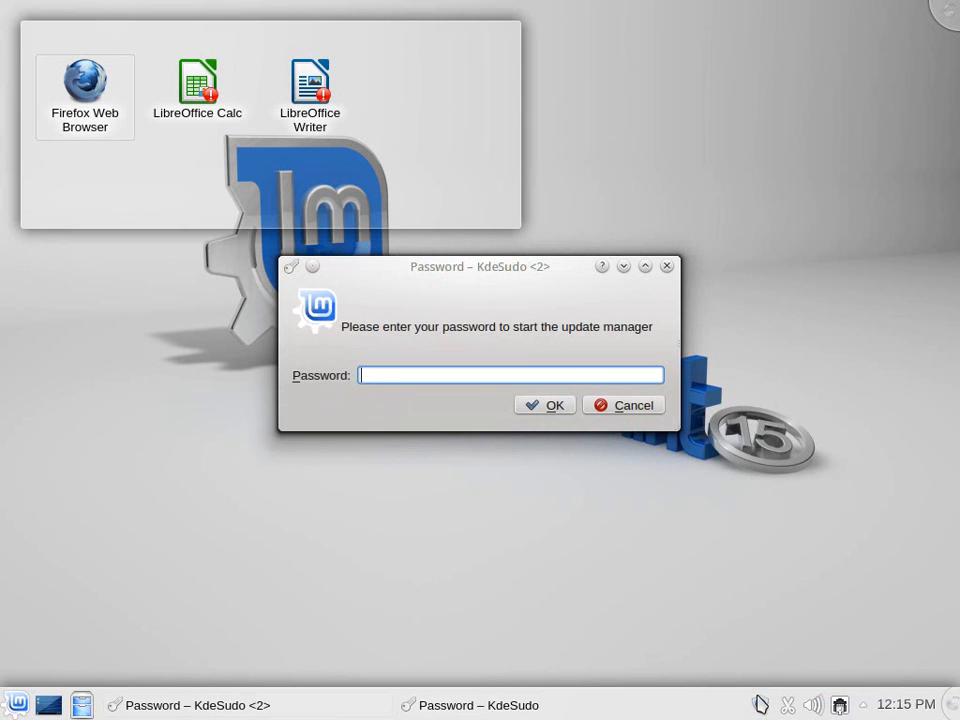
pyautogui.moveTo(730, 615)
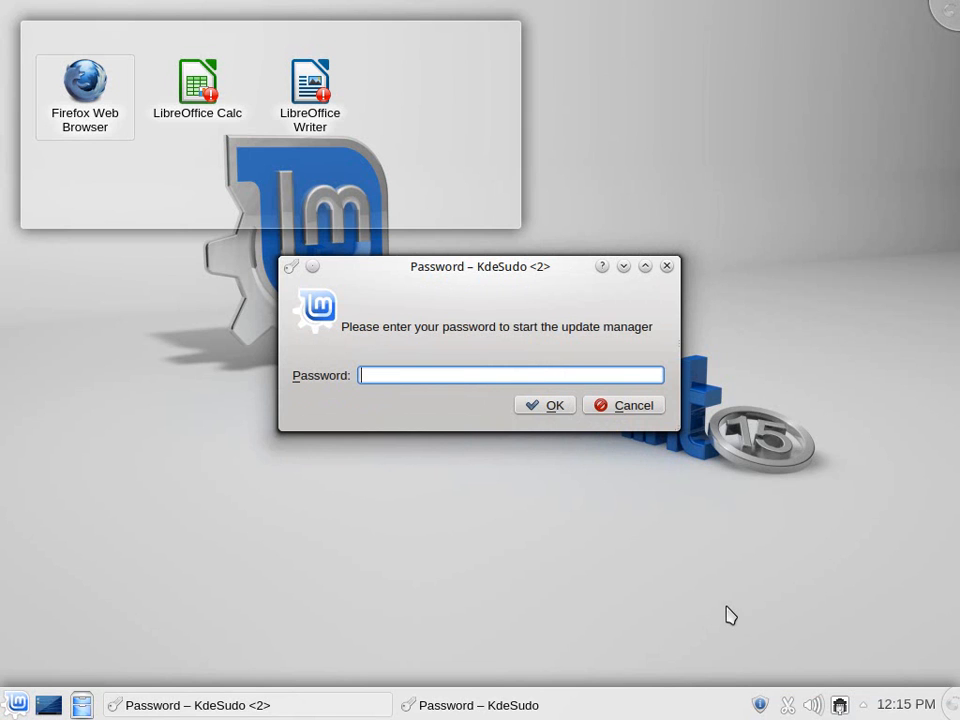
# Enter the administrator password in the KdeSudo prompt to start Update Manager
pyautogui.write('password')
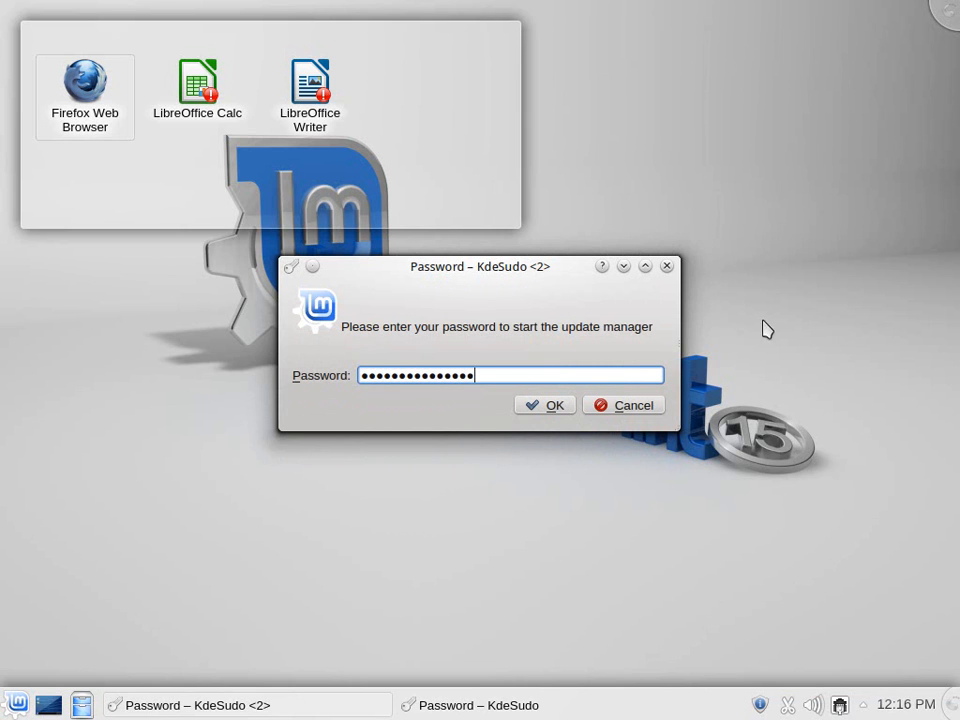
pyautogui.click(545, 405)
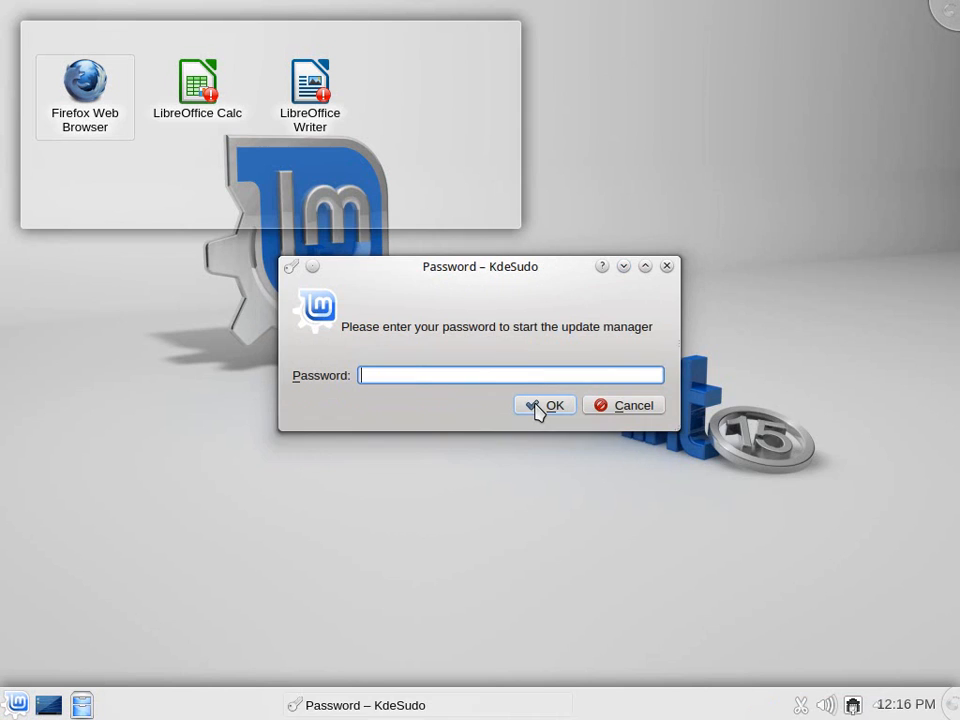
# Submit the second password prompt, then dismiss the repository download errors and open Edit
pyautogui.click(545, 405)
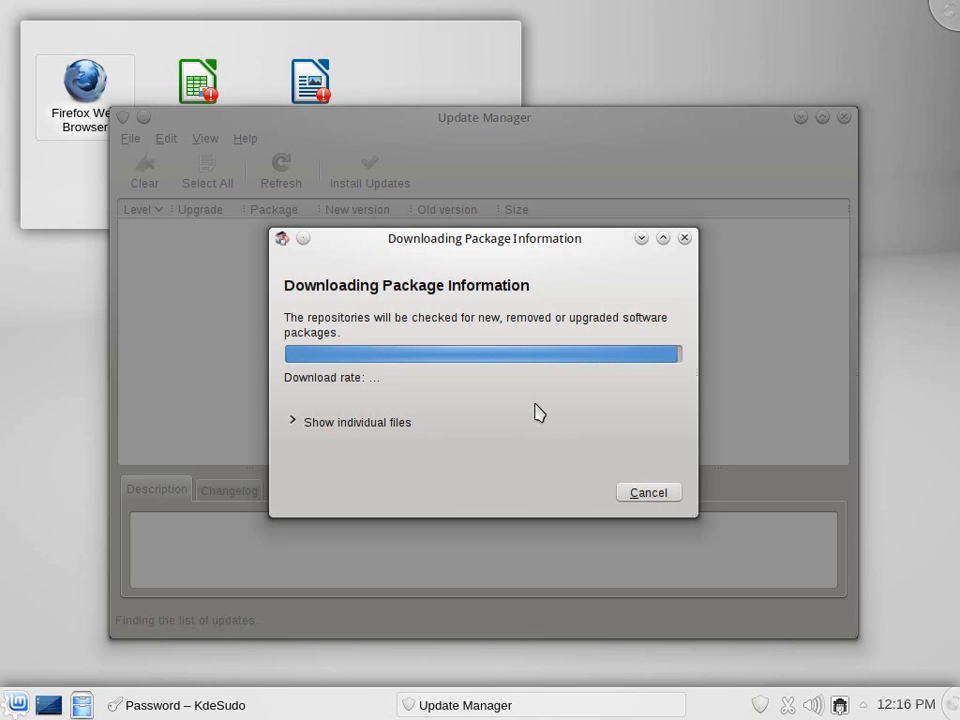
pyautogui.moveTo(388, 427)
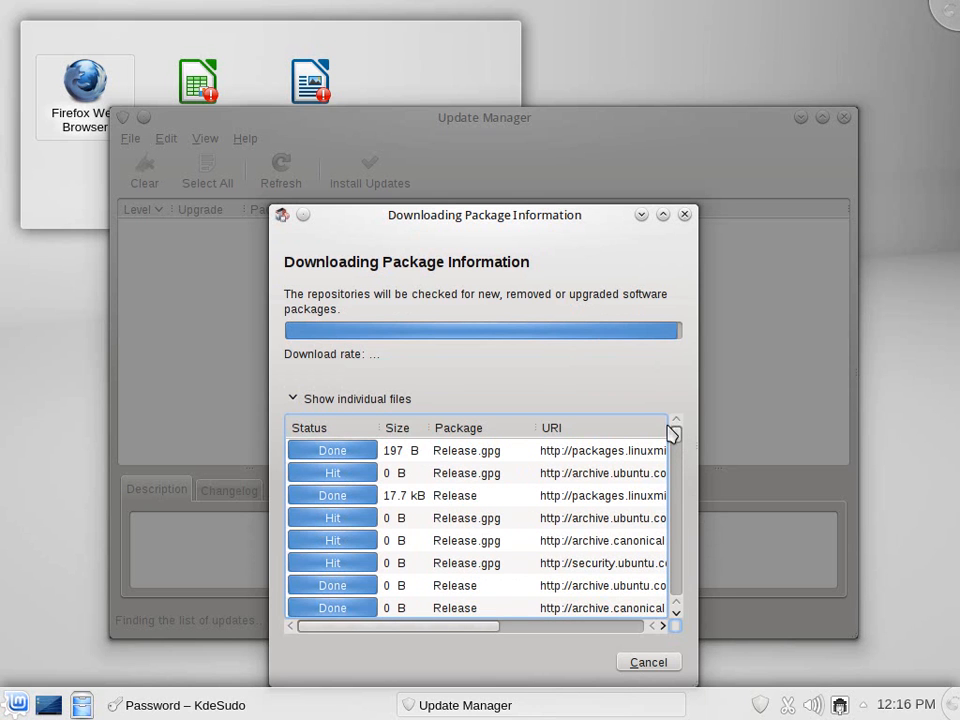
pyautogui.moveTo(685, 215)
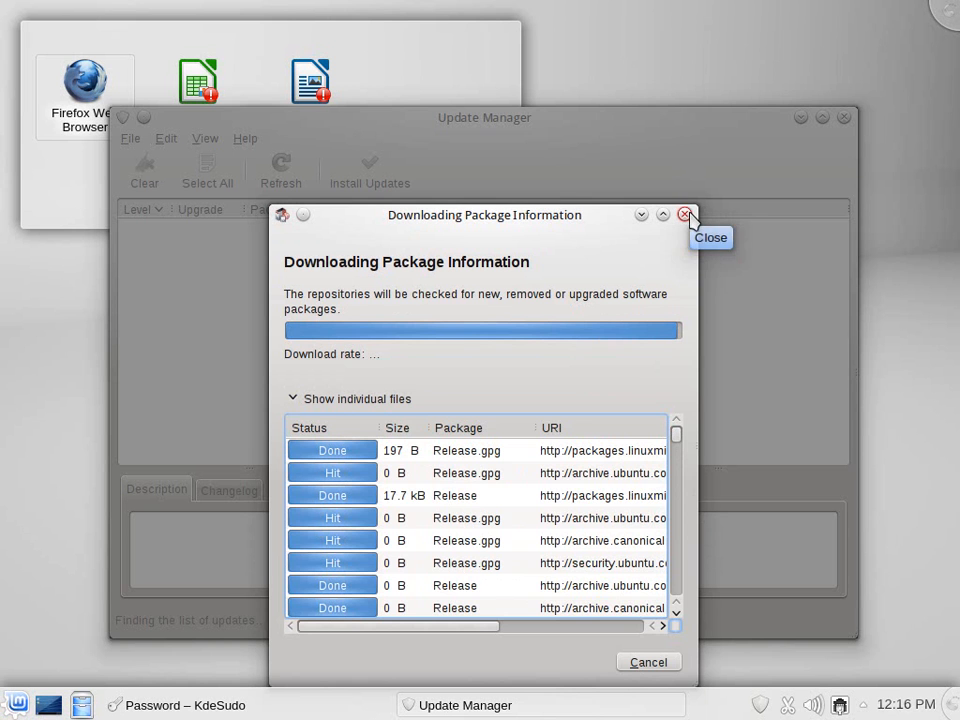
pyautogui.moveTo(686, 215)
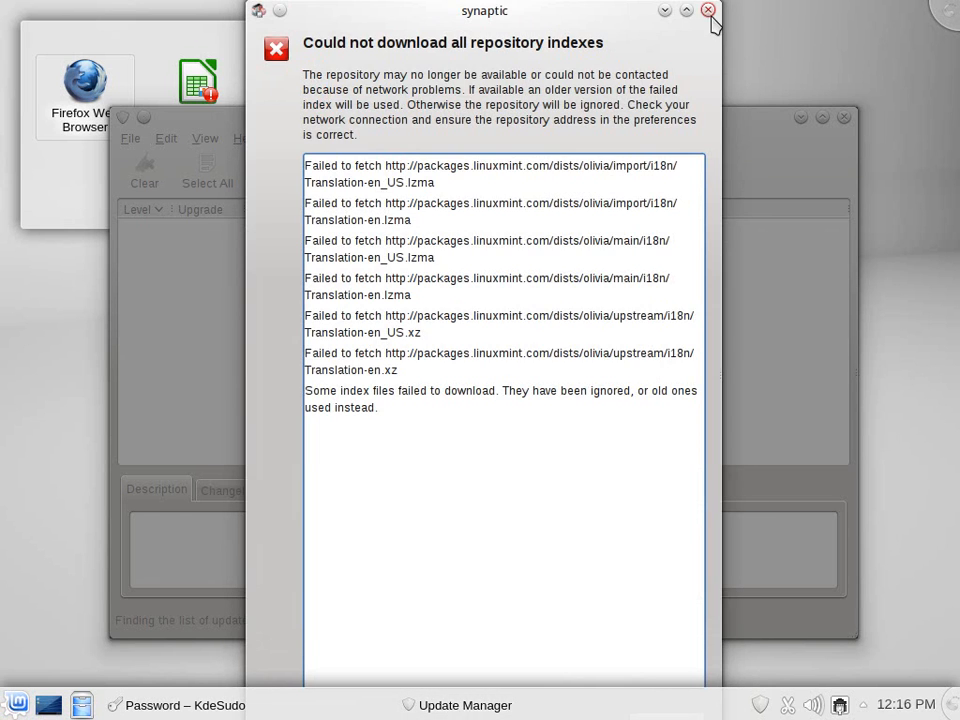
pyautogui.click(709, 10)
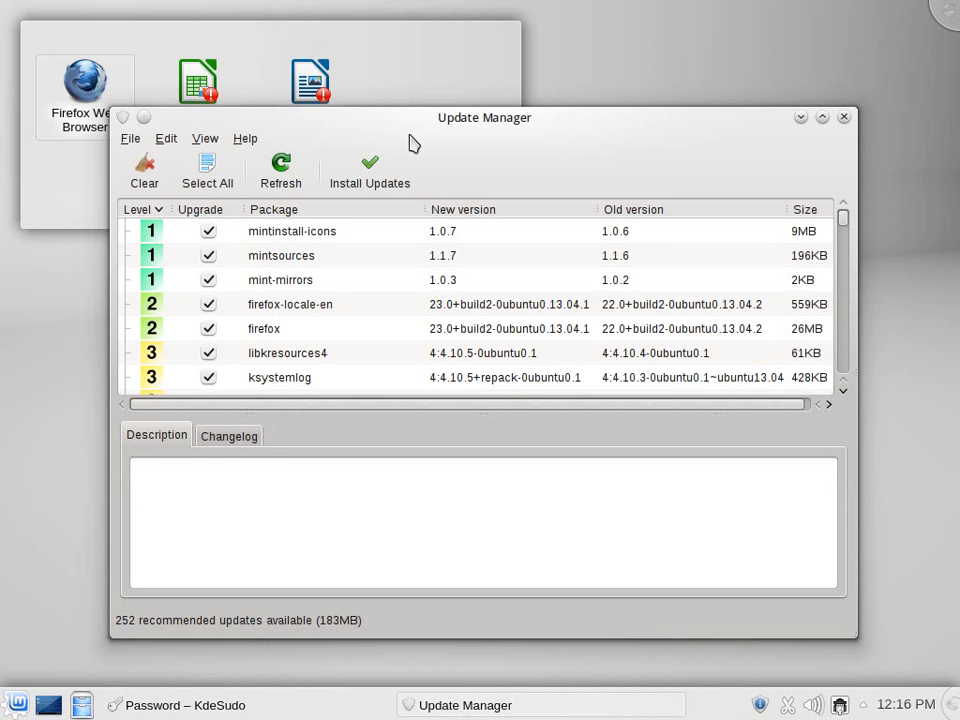
pyautogui.moveTo(490, 403)
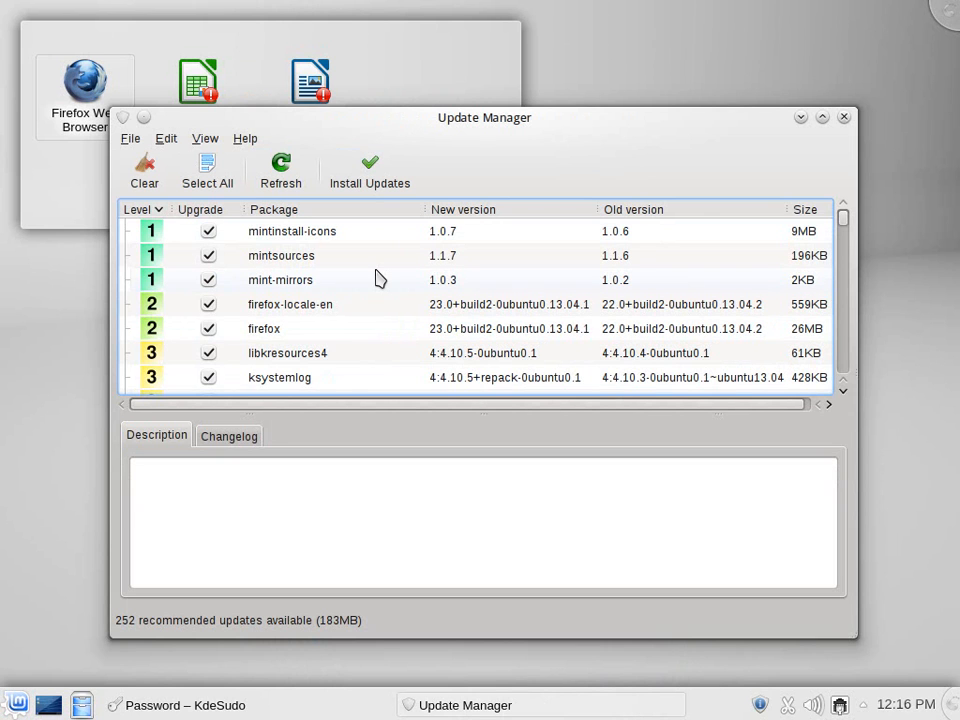
pyautogui.click(166, 138)
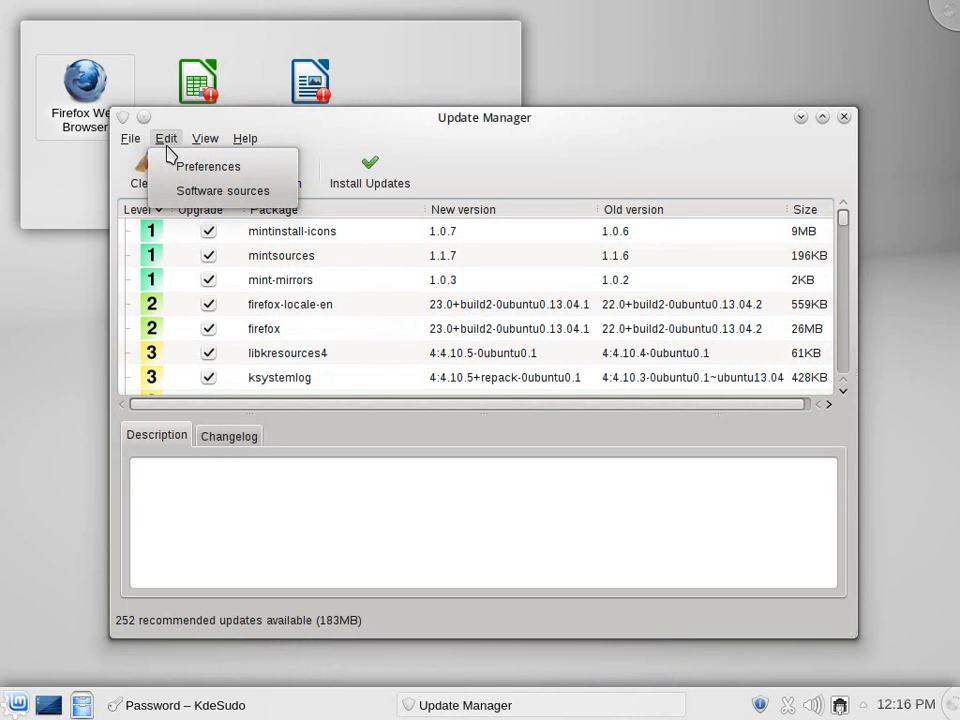
# Open Software Sources and list Linux Mint main repository mirrors with speed tests
pyautogui.click(222, 190)
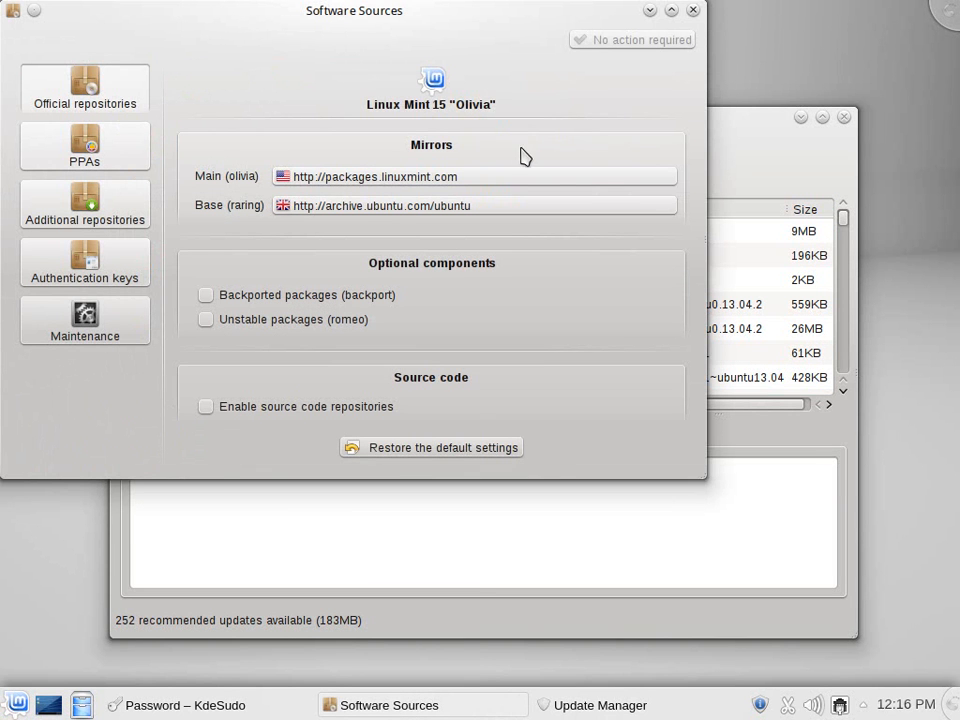
pyautogui.click(472, 176)
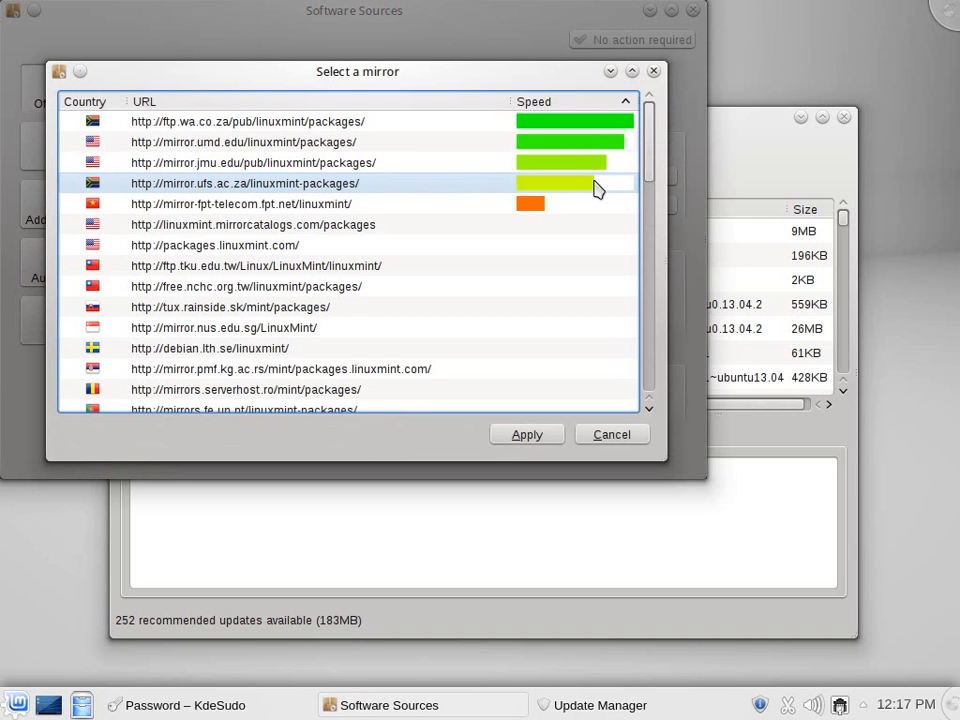
pyautogui.click(533, 101)
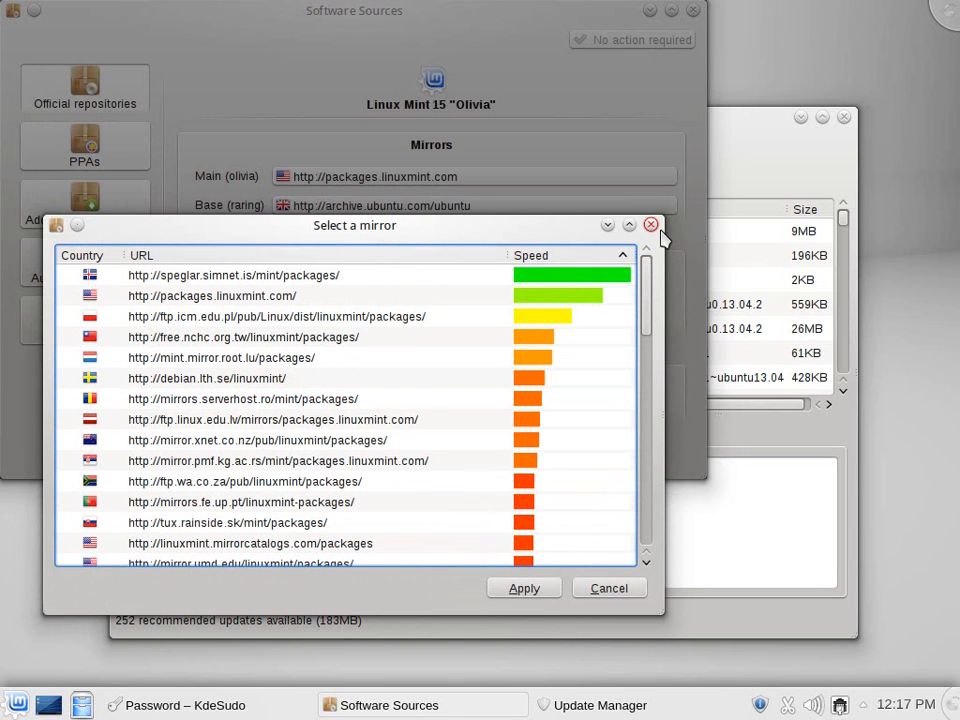
pyautogui.moveTo(651, 225)
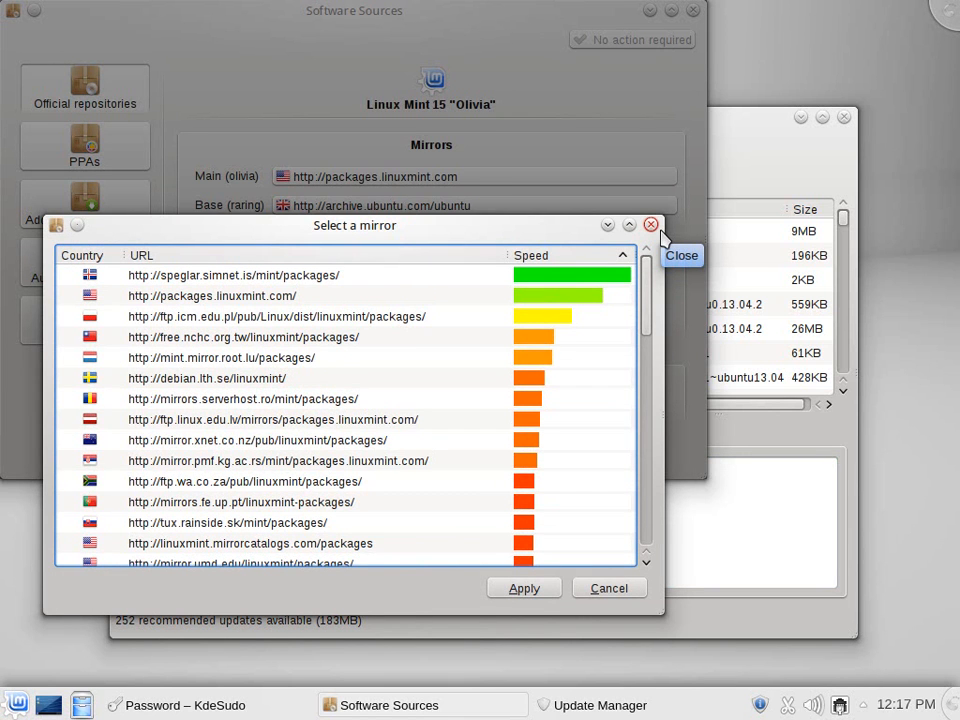
pyautogui.click(234, 275)
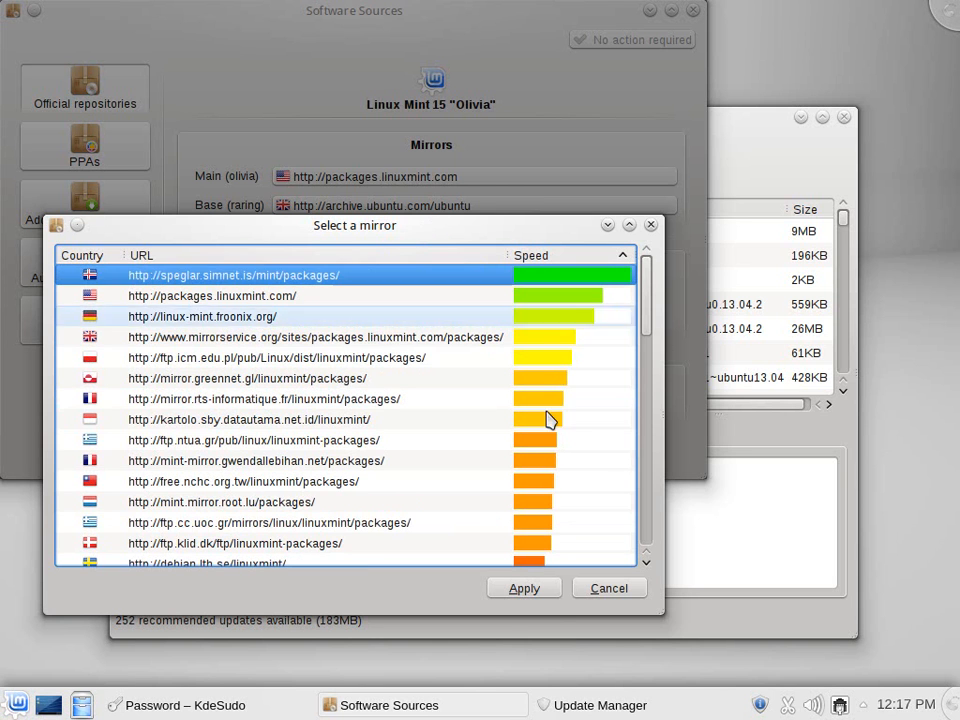
pyautogui.click(524, 588)
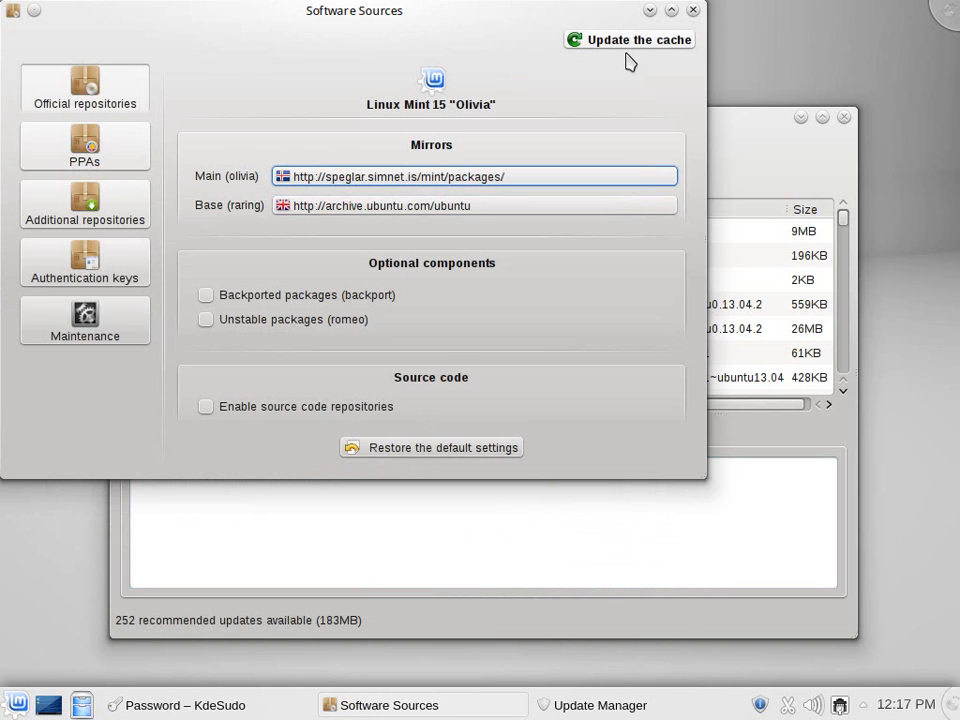
# Update the package cache from speglar.simnet.is, then install the 252 recommended updates
pyautogui.click(628, 39)
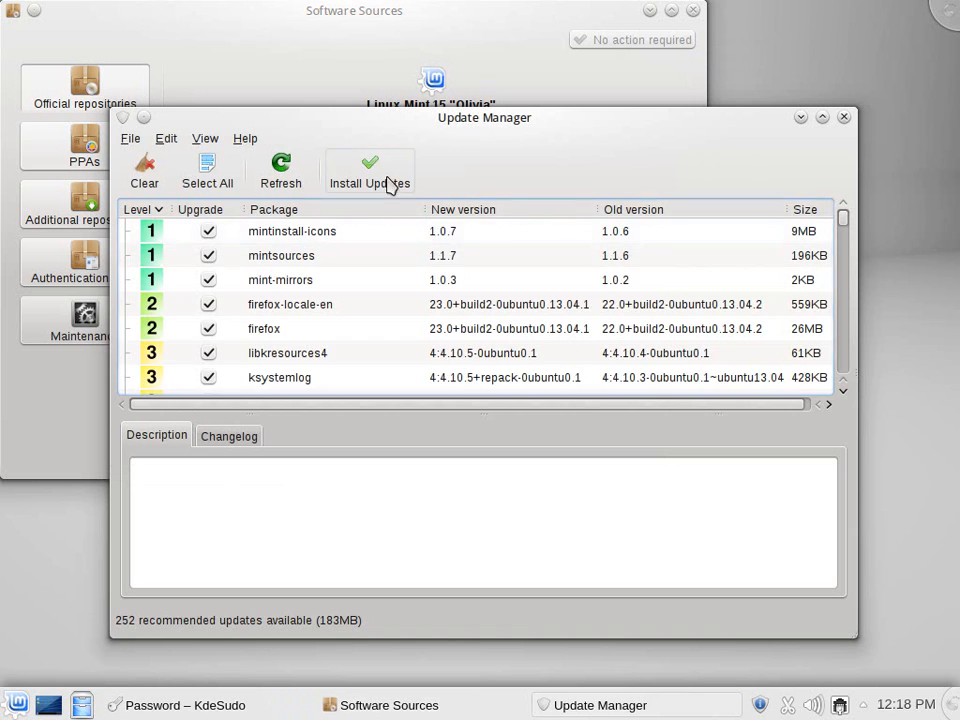
pyautogui.click(369, 170)
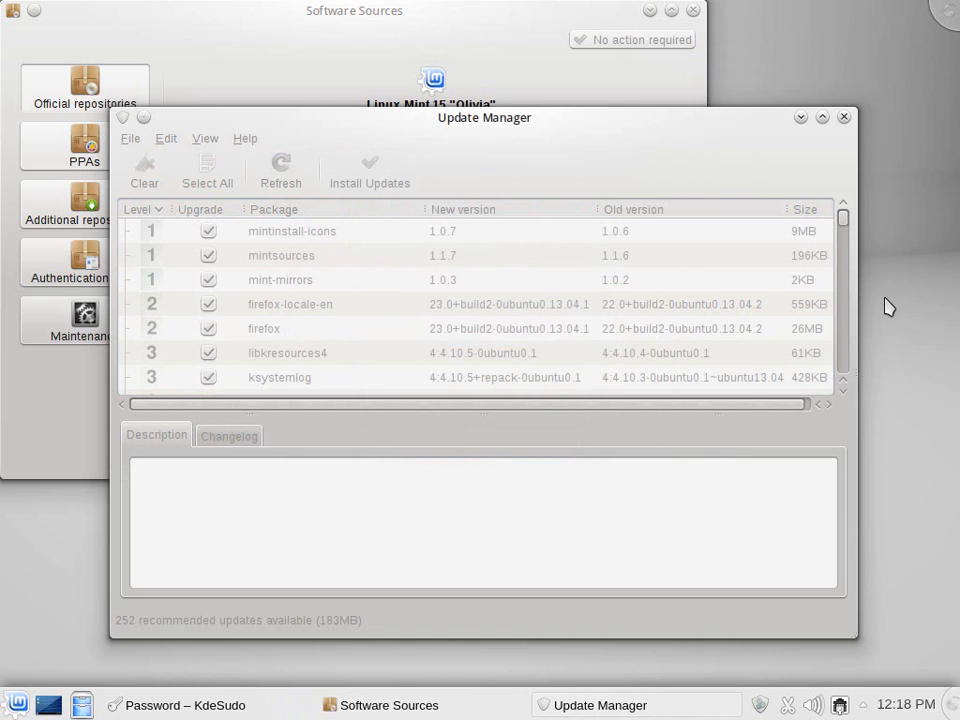
# Confirm the update installation so package files start downloading
pyautogui.click(369, 170)
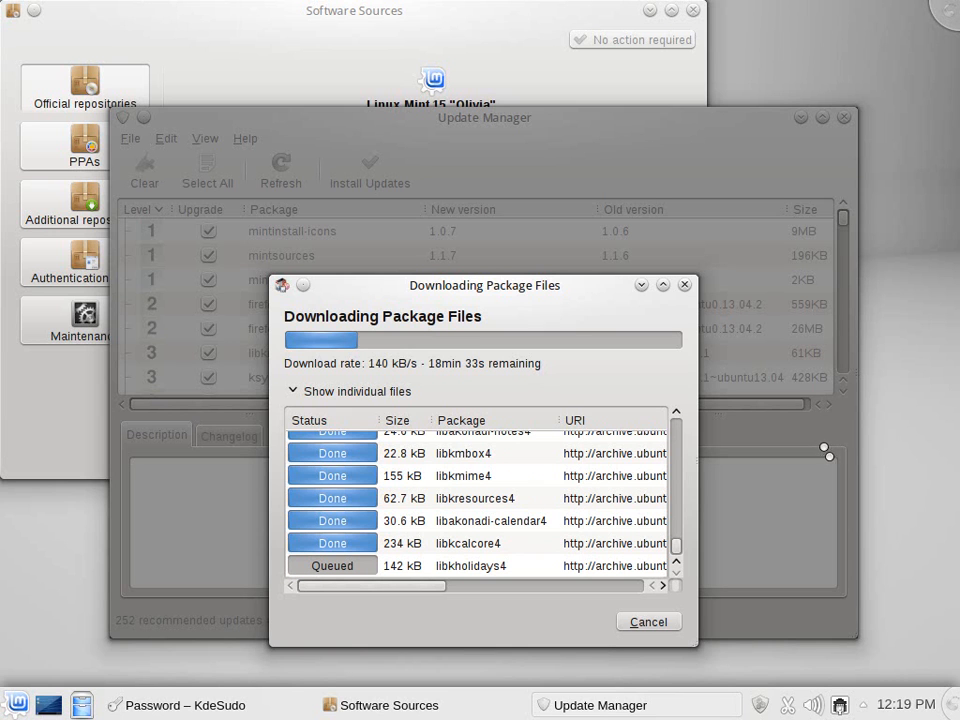
pyautogui.moveTo(825, 451)
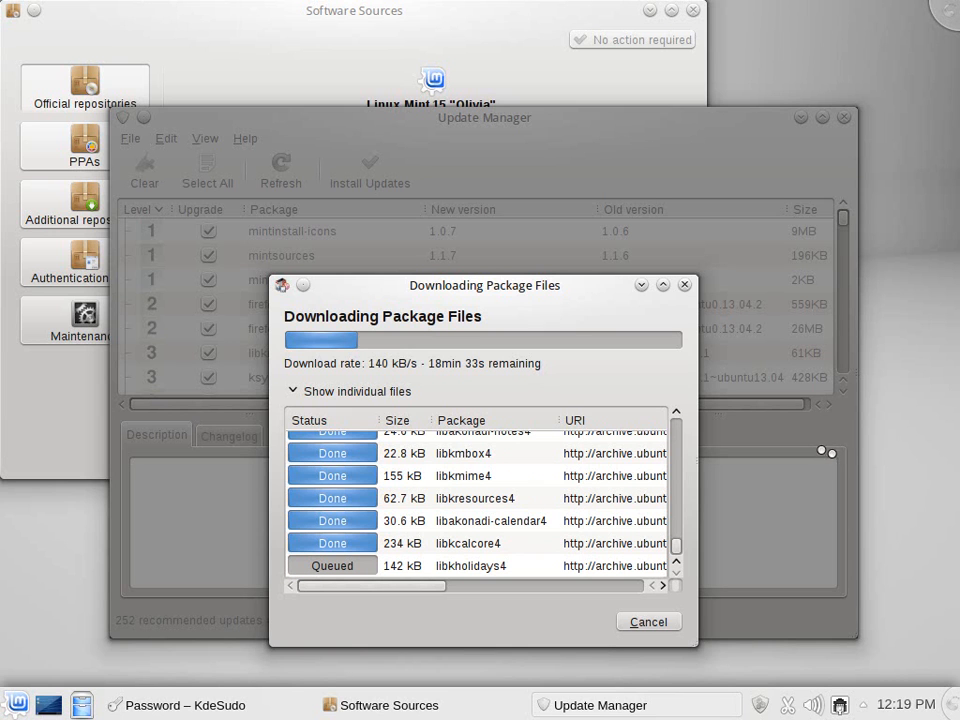